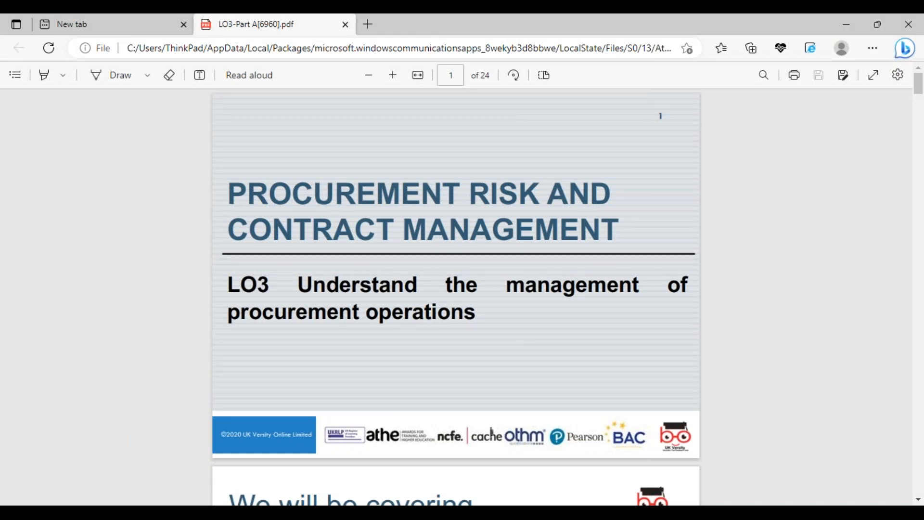
mouse_move(883, 488)
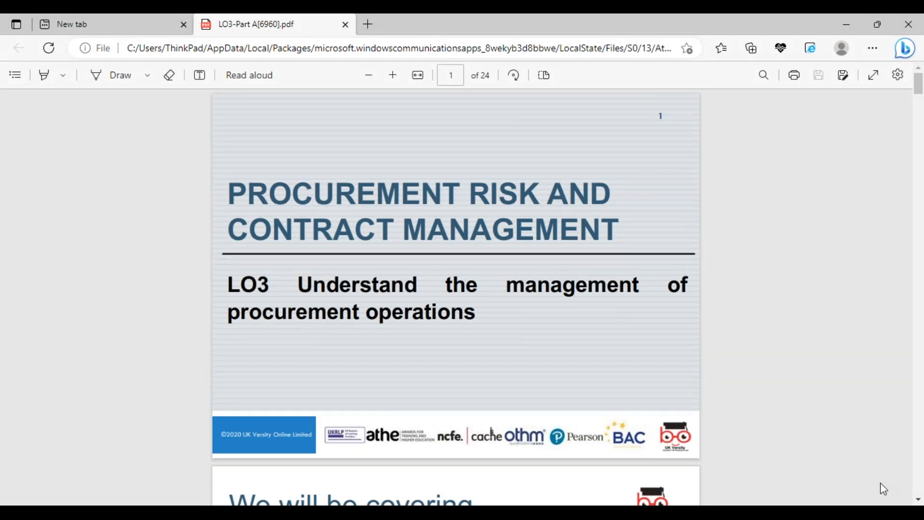
mouse_move(914, 501)
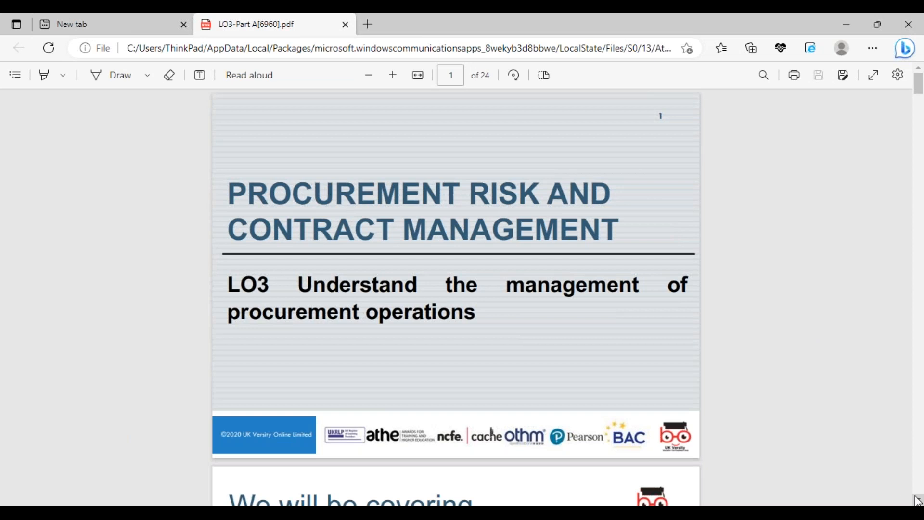
Scroll from the title slide to page 2, 'We will be covering…'.
scroll("down", 3)
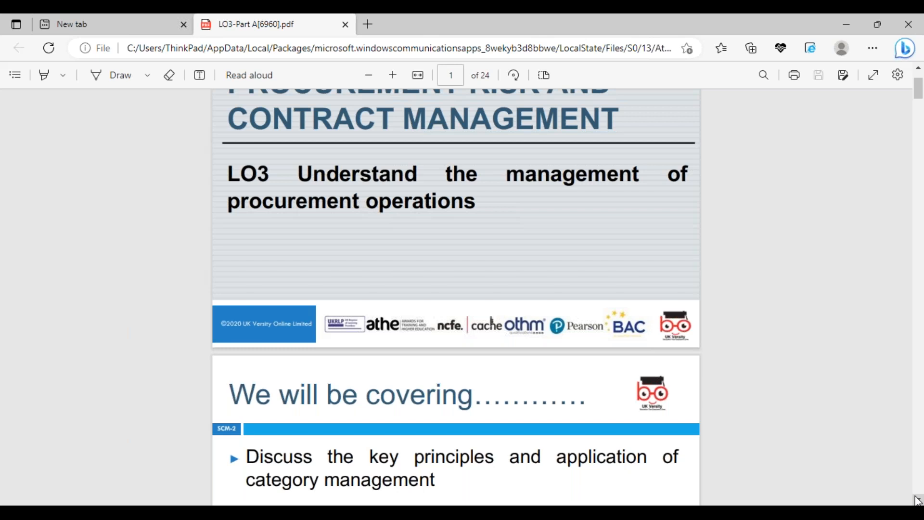
scroll("down", 3)
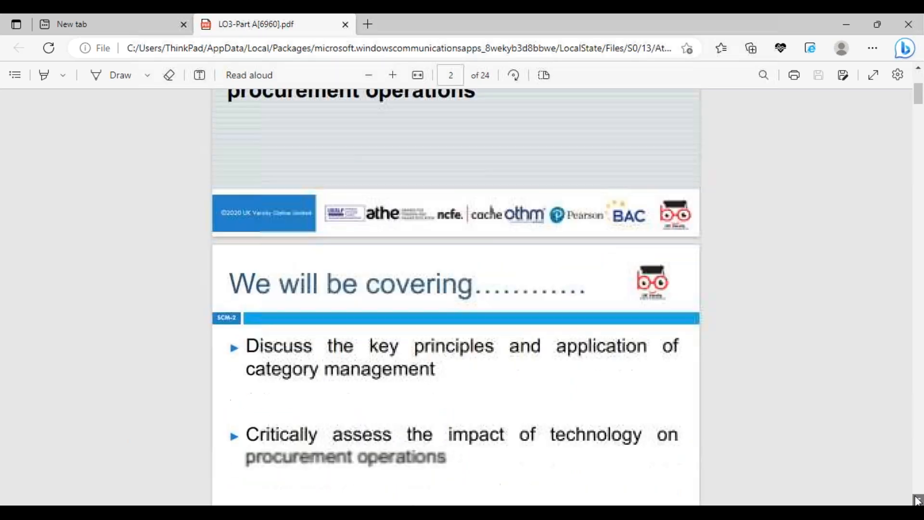
scroll("down", 3)
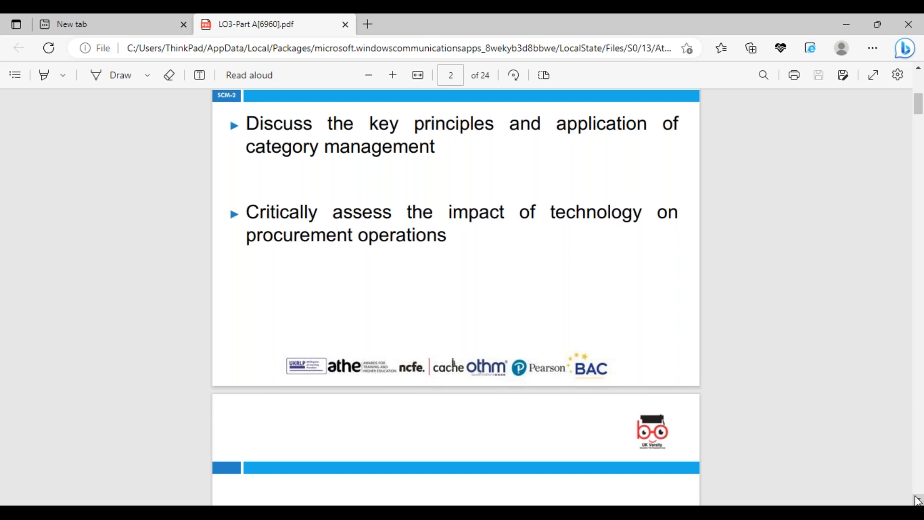
Scroll to page 3, the '3.1 key principles of category management' section slide.
scroll("down", 3)
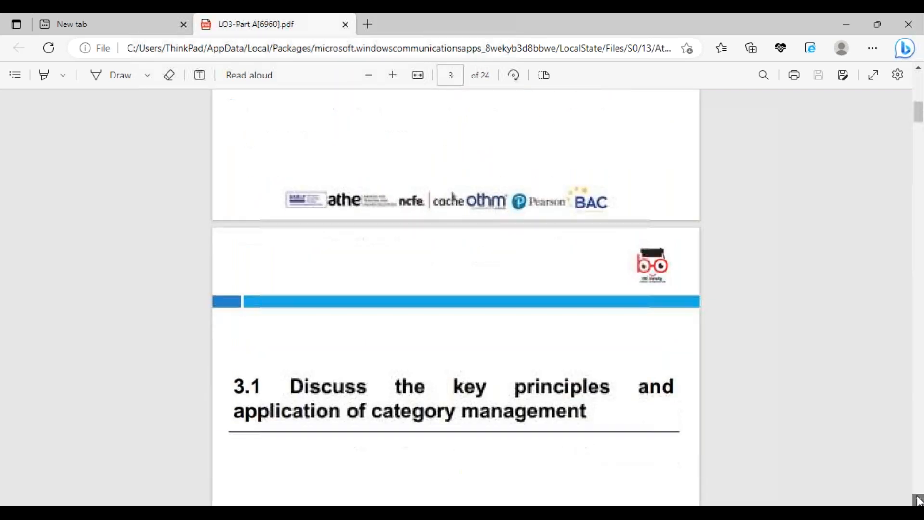
scroll("down", 3)
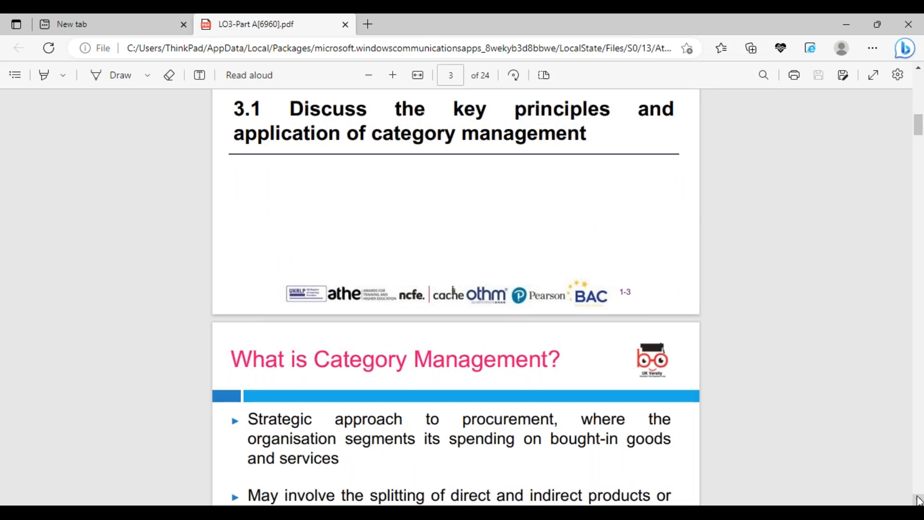
Scroll through 'What is Category Management?' to the Life Cycle slide on page 5.
scroll("down", 3)
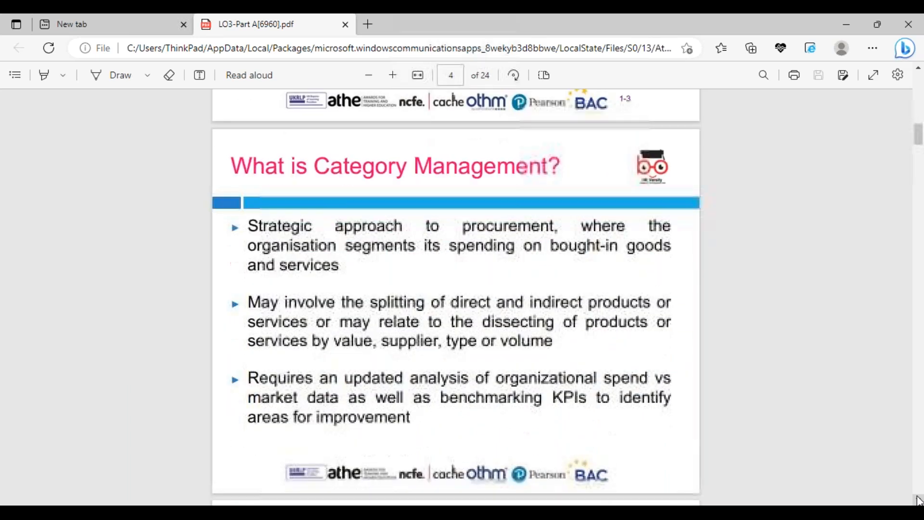
scroll("down", 3)
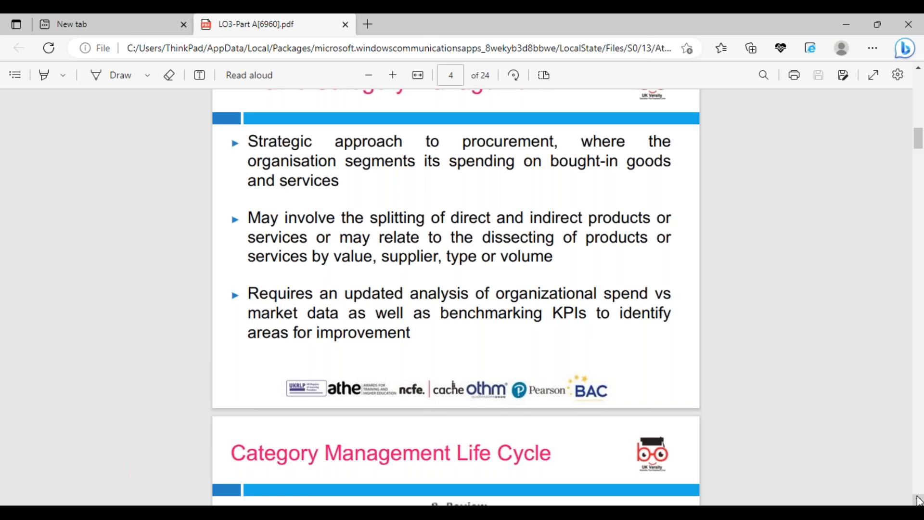
scroll("down", 3)
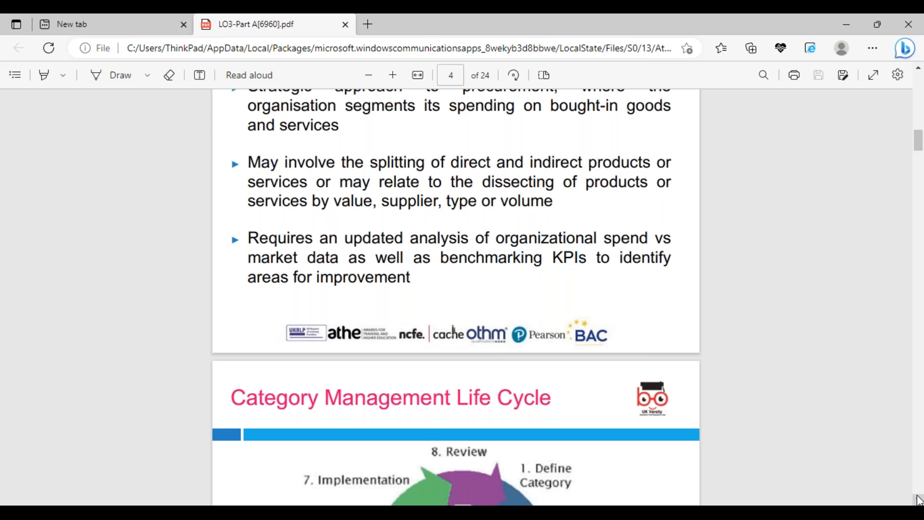
scroll("down", 3)
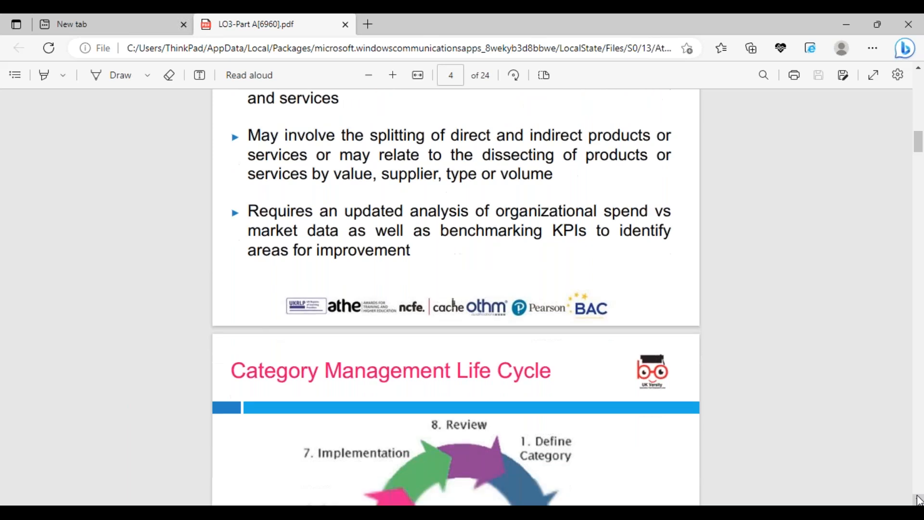
scroll("down", 3)
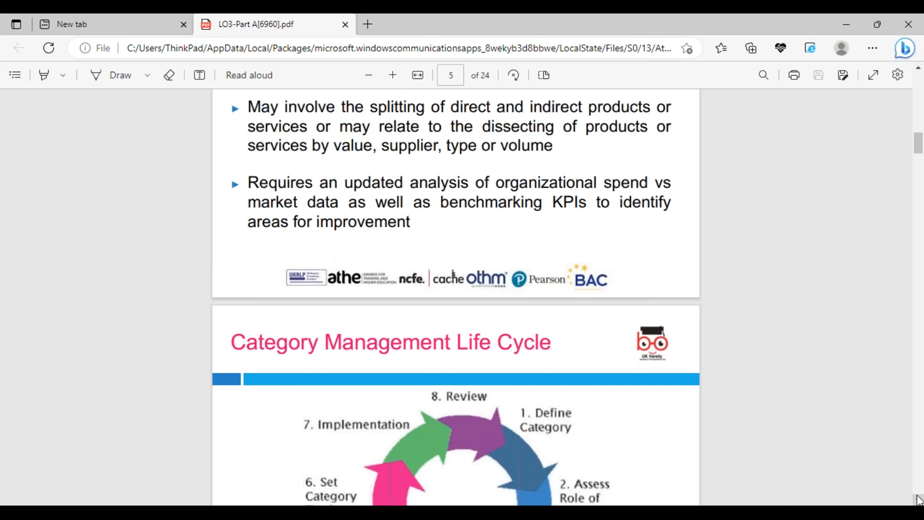
mouse_move(912, 485)
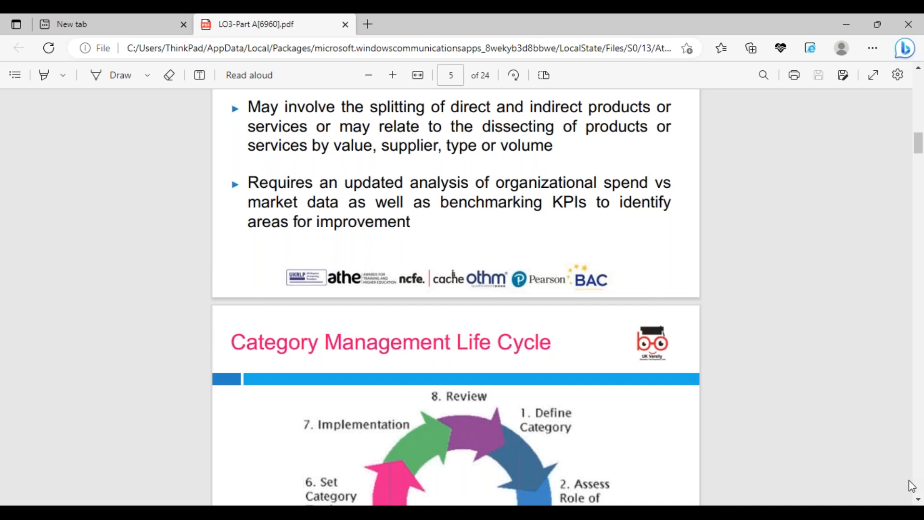
Scroll down and back up to review the Category Management Life Cycle diagram.
scroll("down", 3)
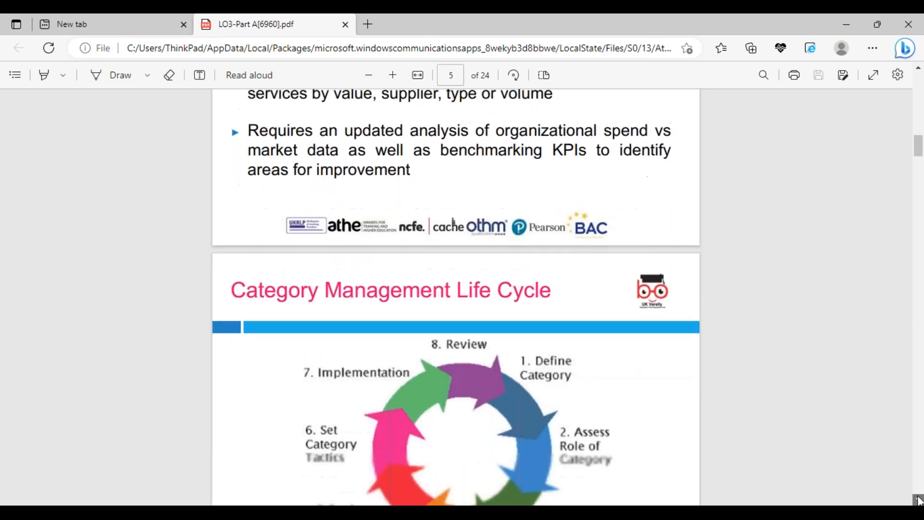
scroll("down", 3)
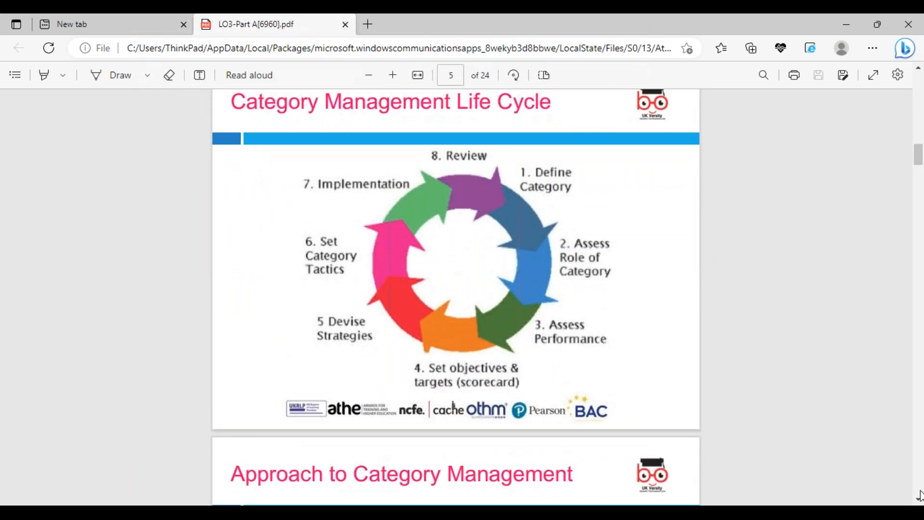
scroll("down", 3)
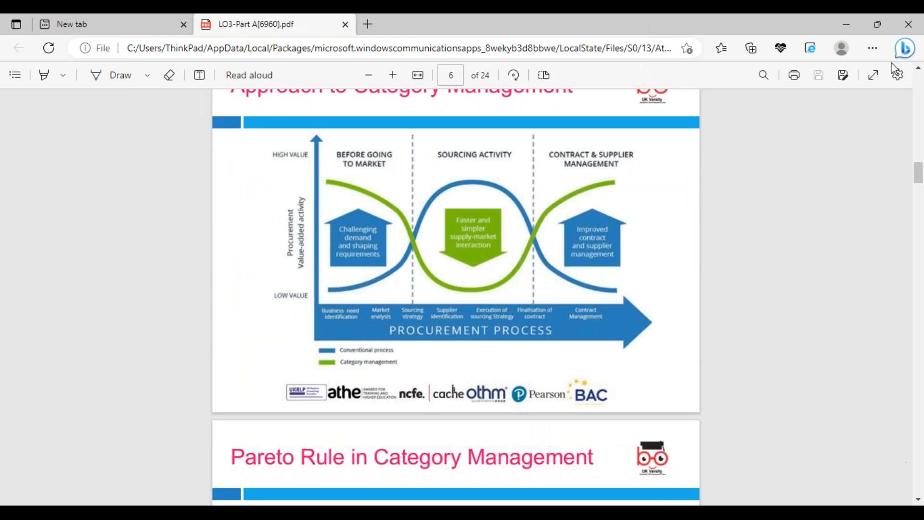
scroll("up", 3)
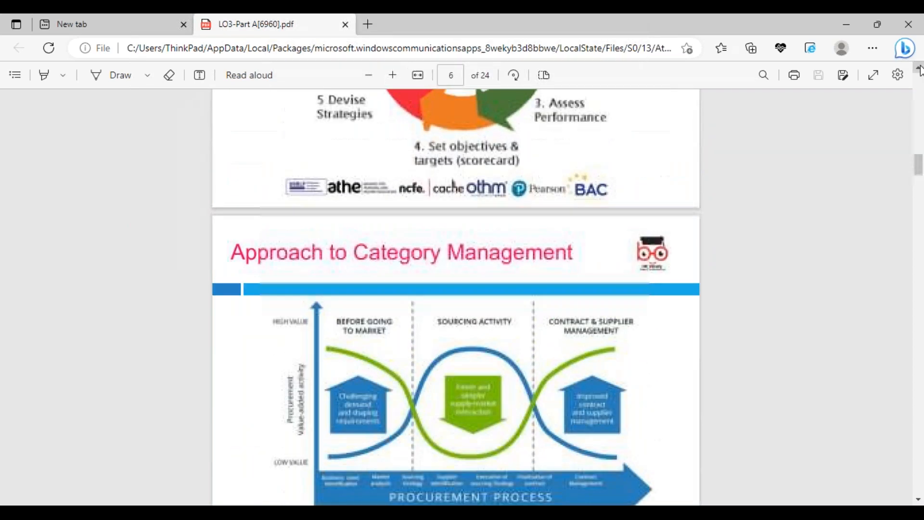
scroll("up", 3)
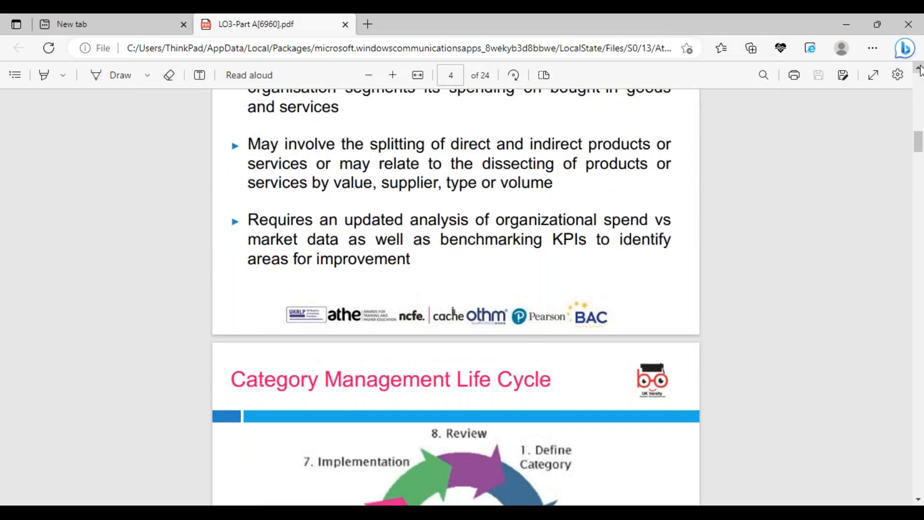
scroll("up", 3)
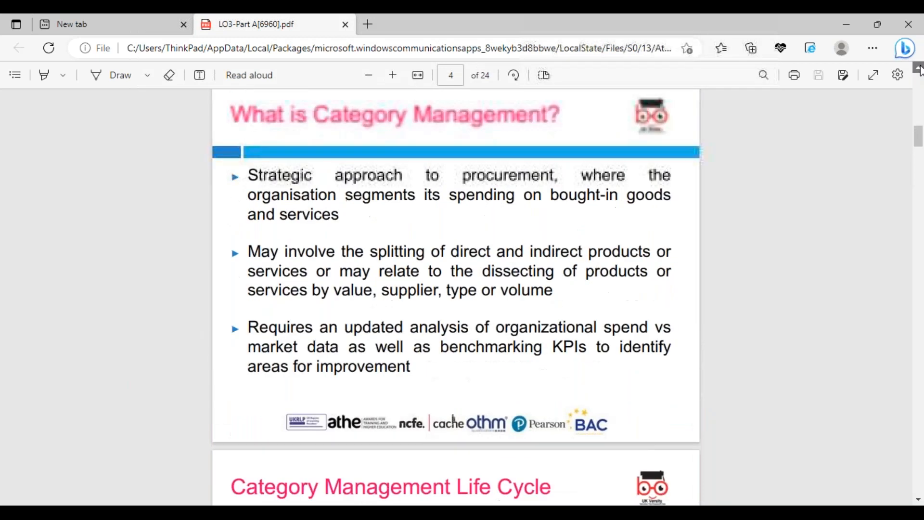
scroll("up", 3)
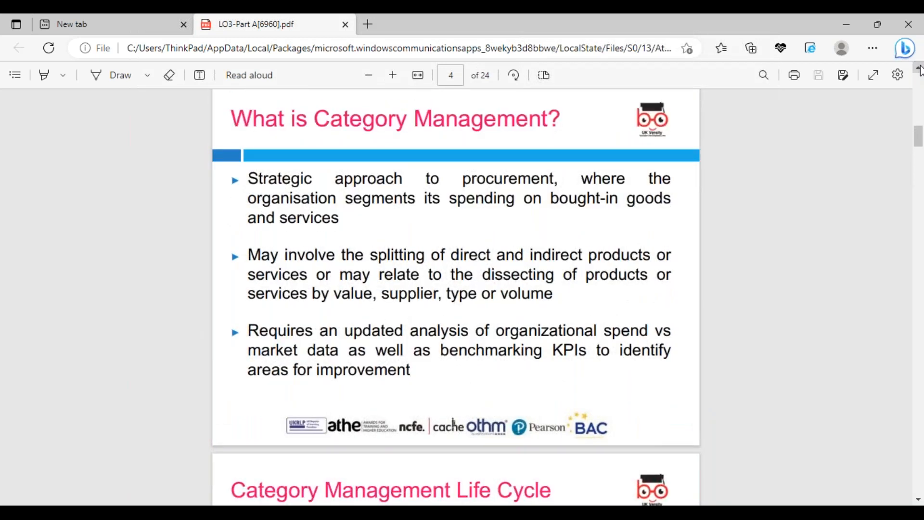
scroll("up", 3)
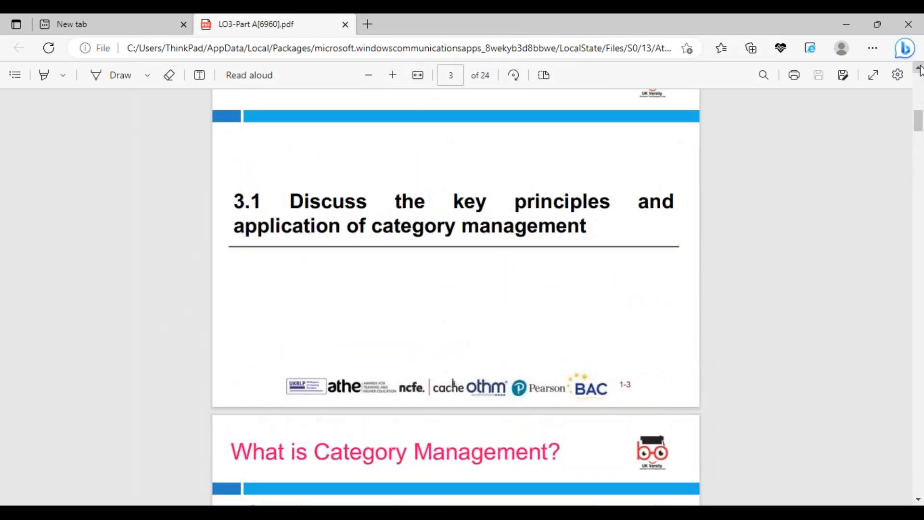
Scroll past the life cycle slide to the Approach to Category Management slide, page 6.
scroll("down", 3)
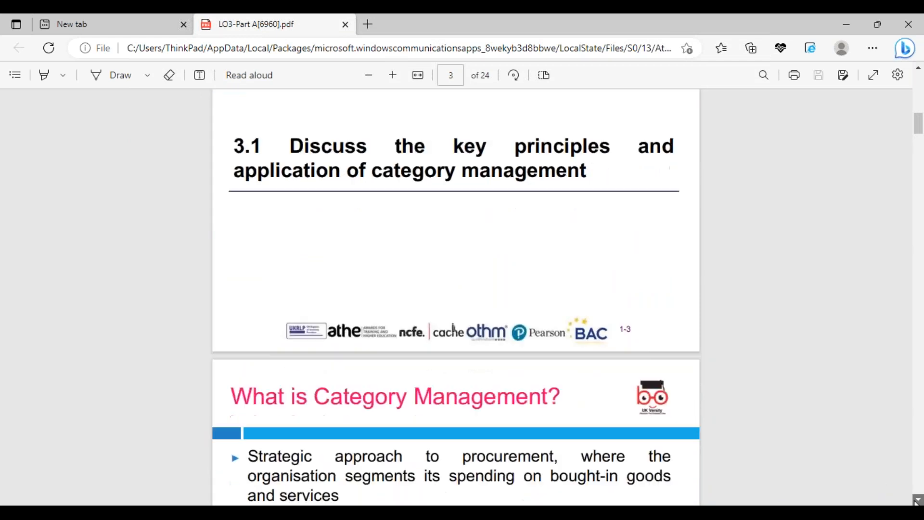
scroll("down", 3)
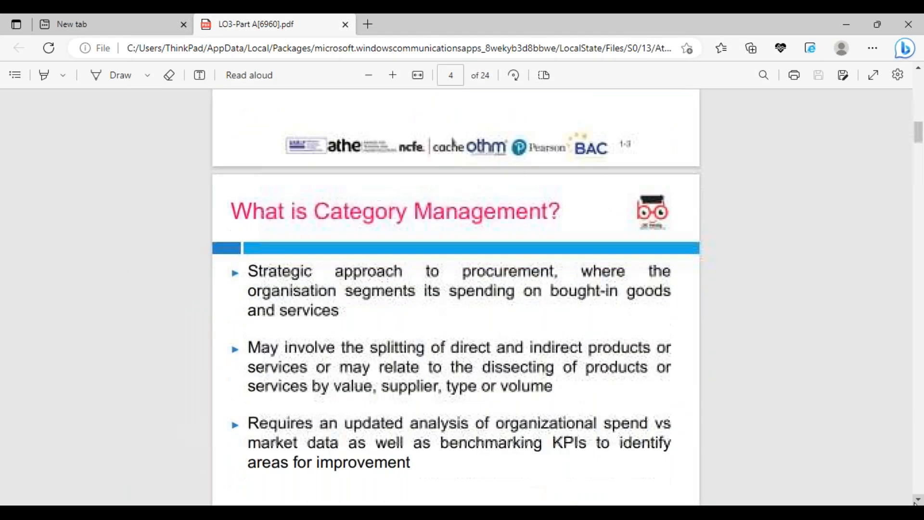
scroll("down", 3)
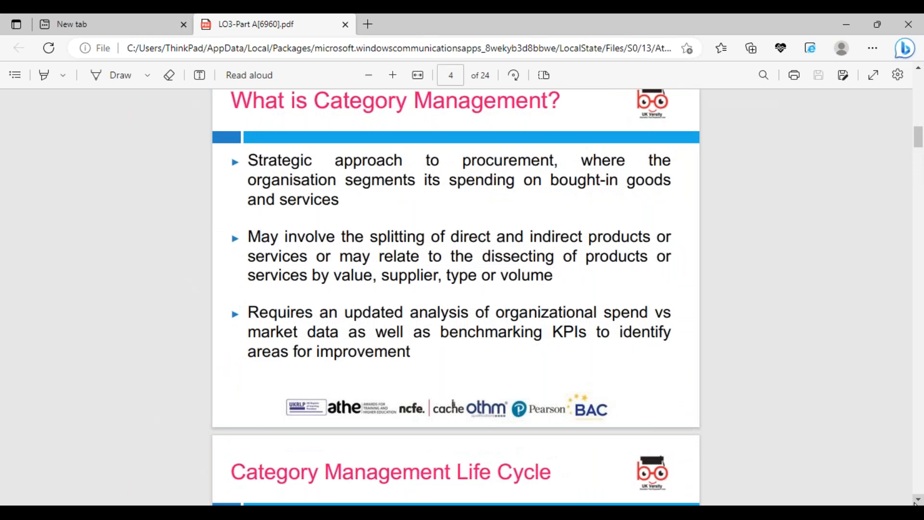
scroll("down", 3)
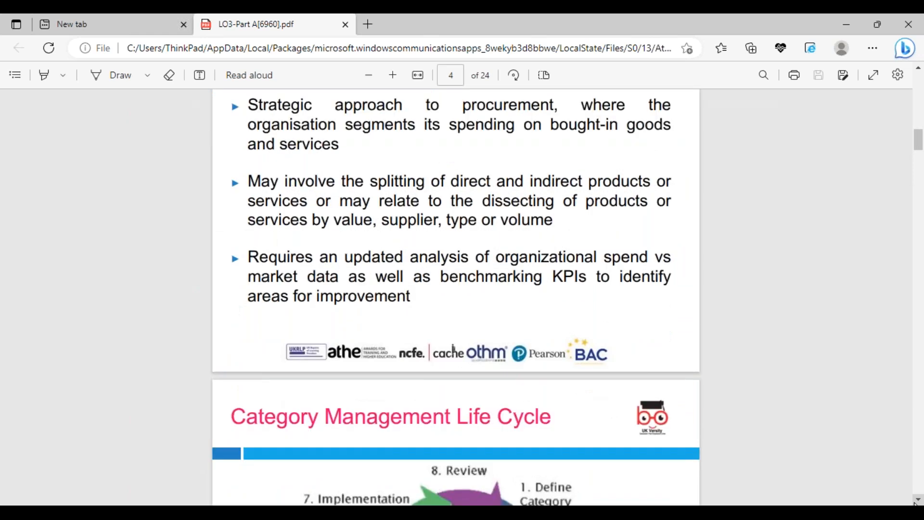
scroll("down", 3)
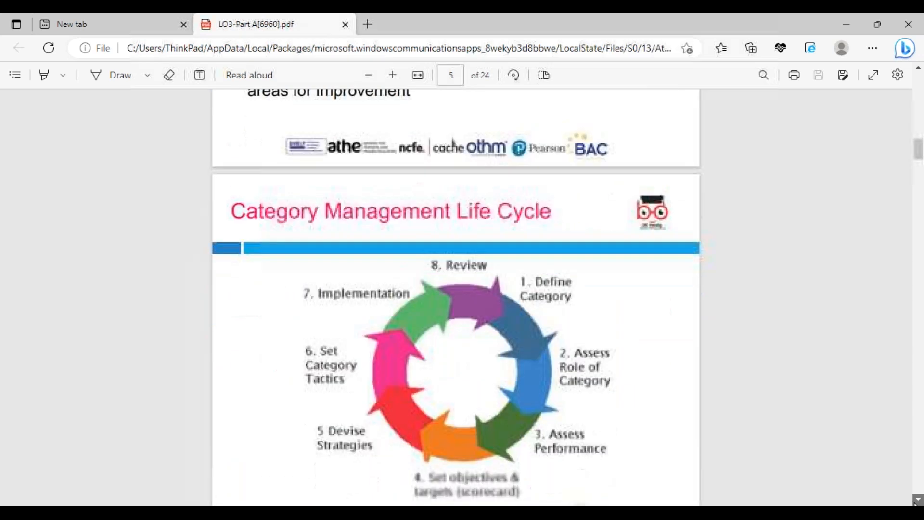
scroll("down", 3)
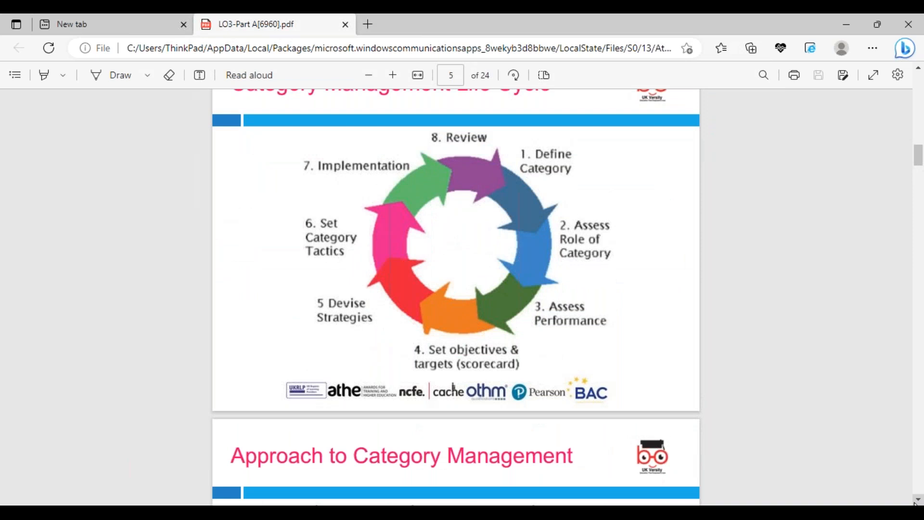
scroll("down", 3)
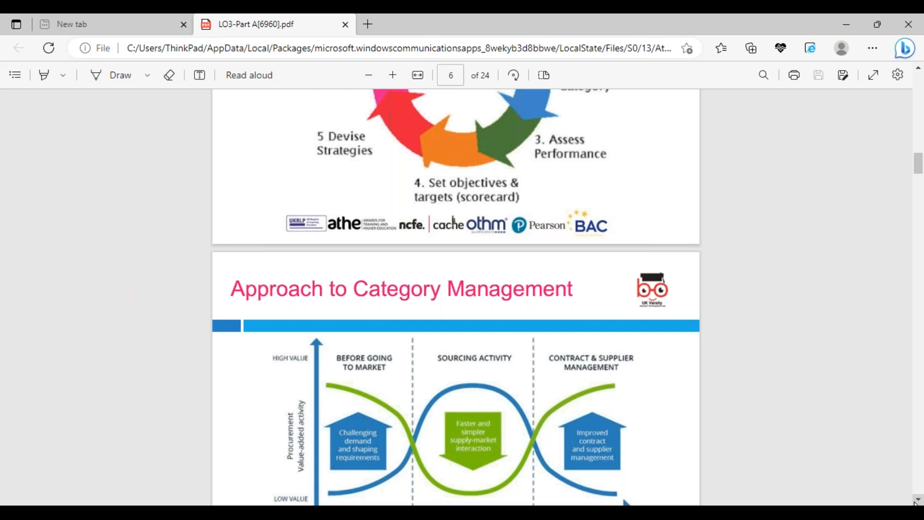
mouse_move(904, 158)
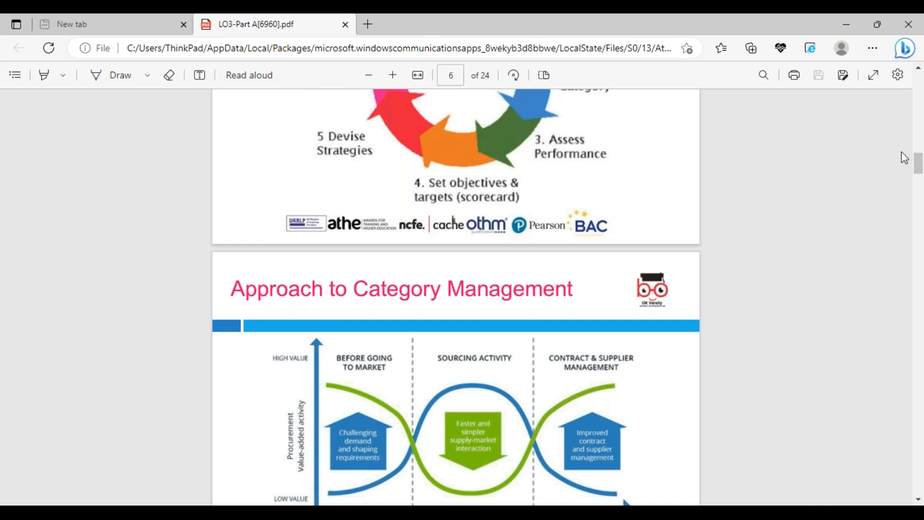
mouse_move(917, 70)
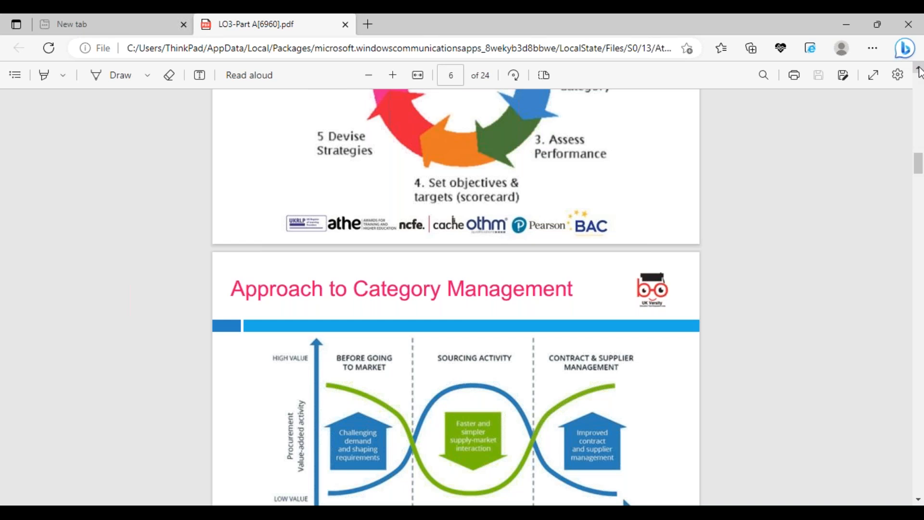
scroll("up", 3)
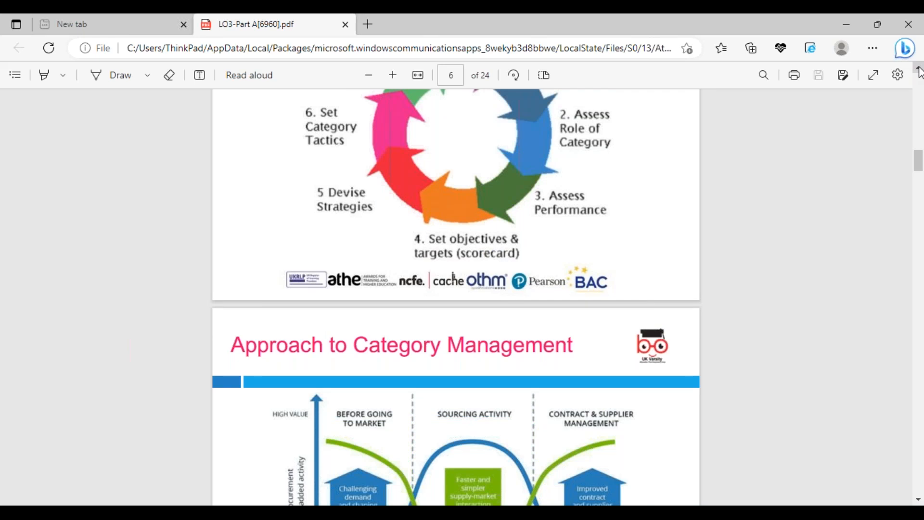
scroll("up", 3)
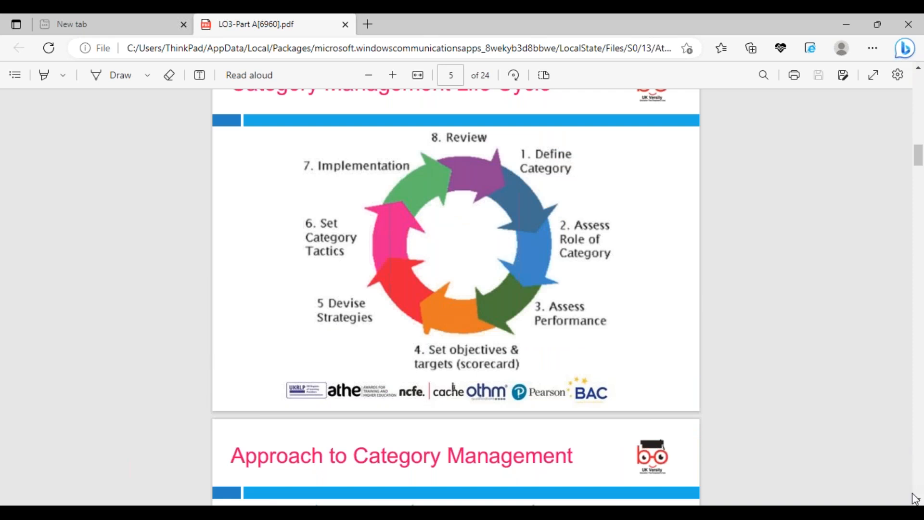
scroll("down", 3)
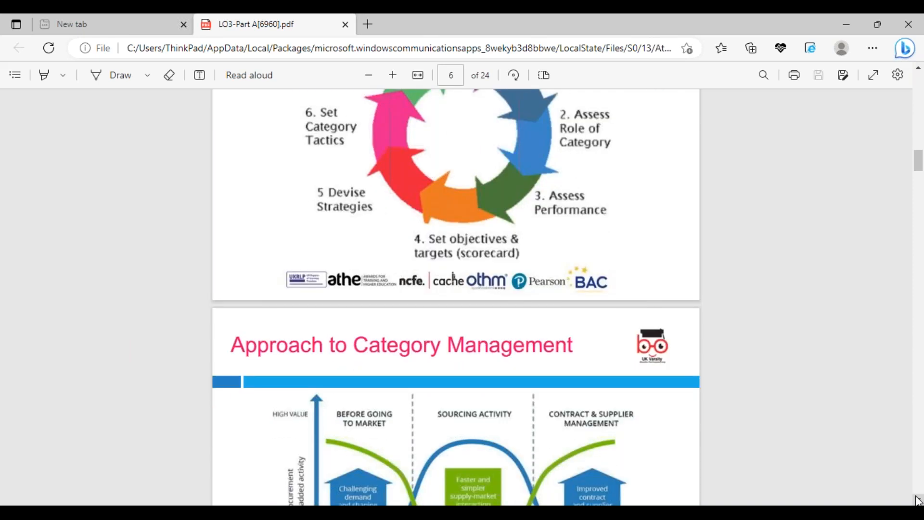
Adjust the view to show the full Approach to Category Management diagram.
scroll("down", 3)
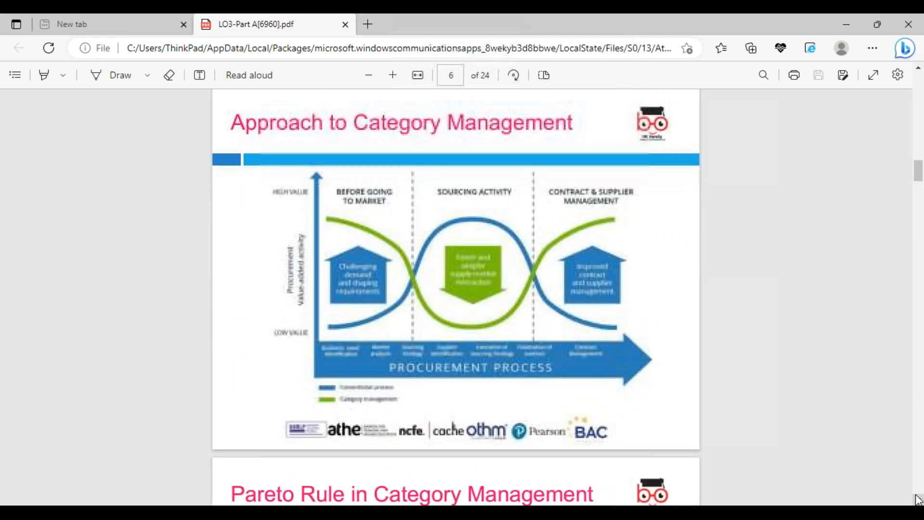
scroll("down", 3)
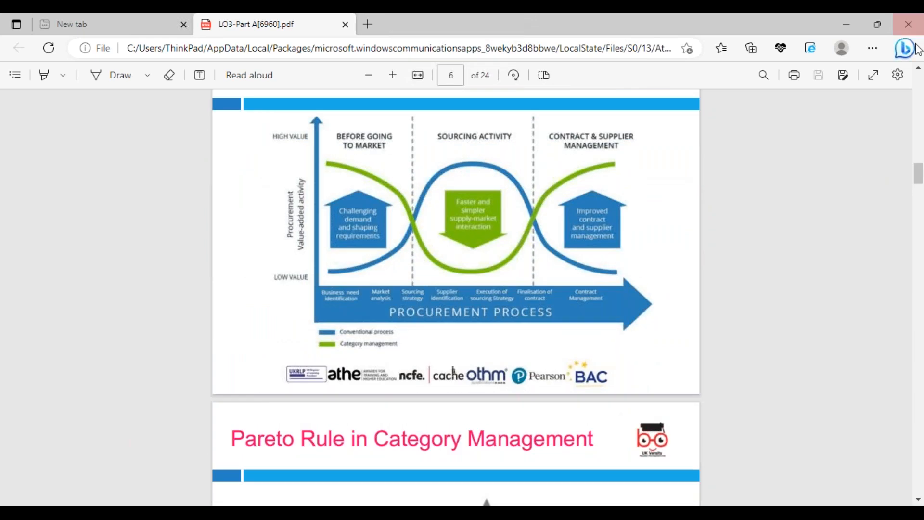
scroll("up", 3)
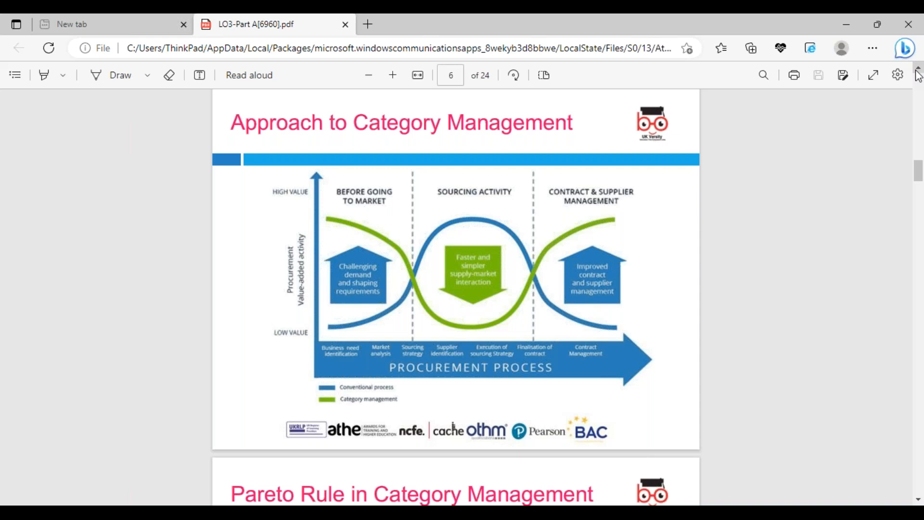
mouse_move(909, 495)
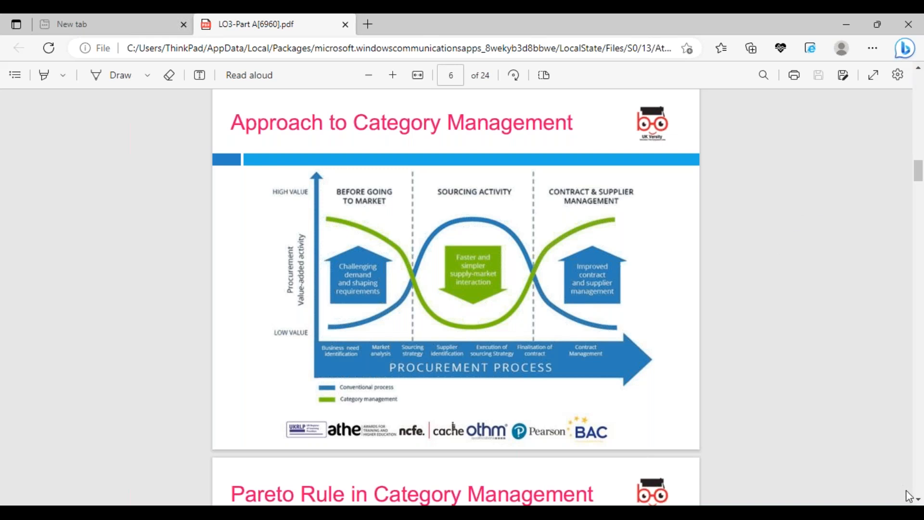
mouse_move(918, 500)
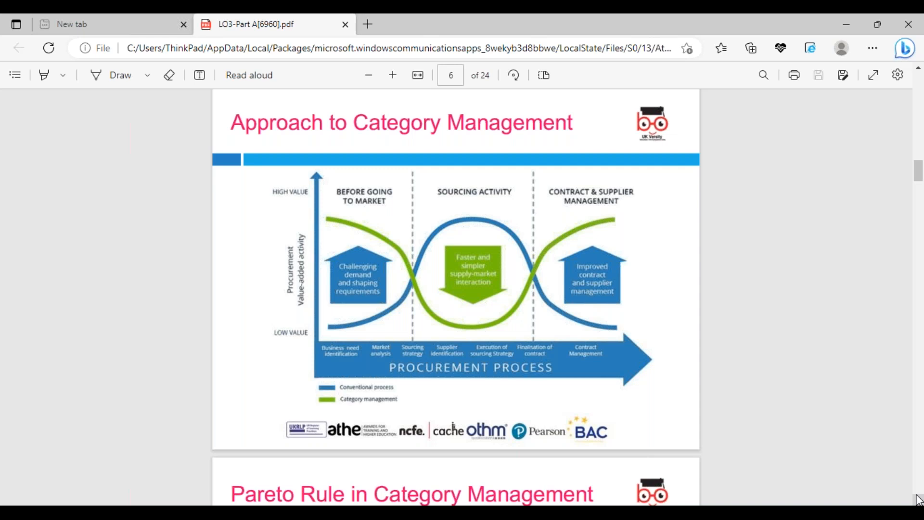
Reach page 7, the Pareto Rule slide with its 80:20 curve.
scroll("down", 3)
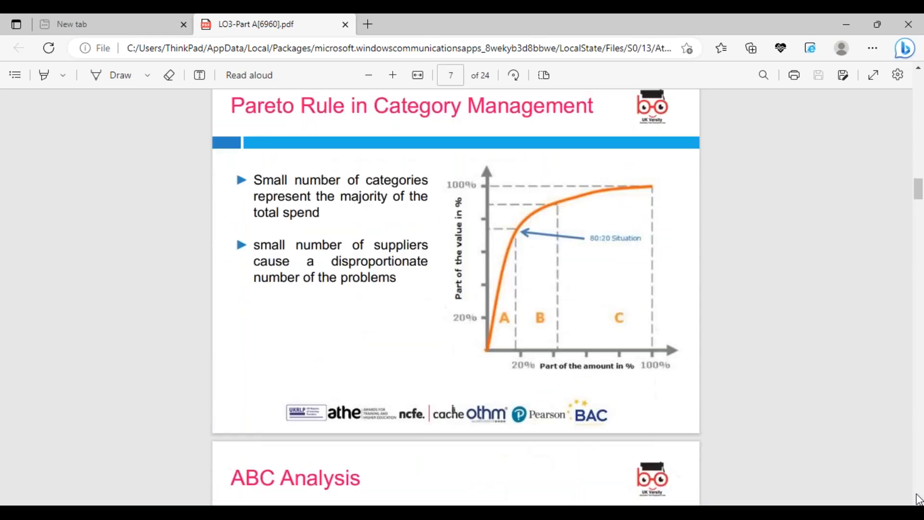
left_click(897, 75)
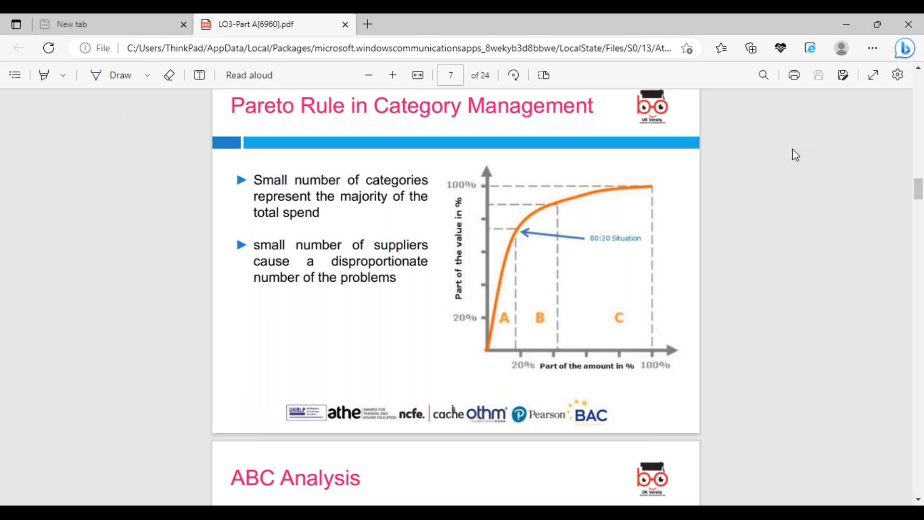
mouse_move(737, 244)
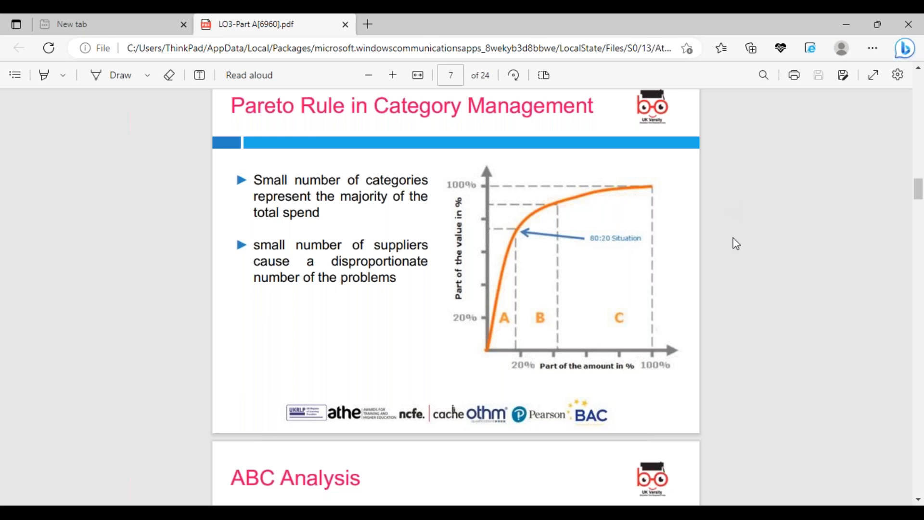
mouse_move(918, 516)
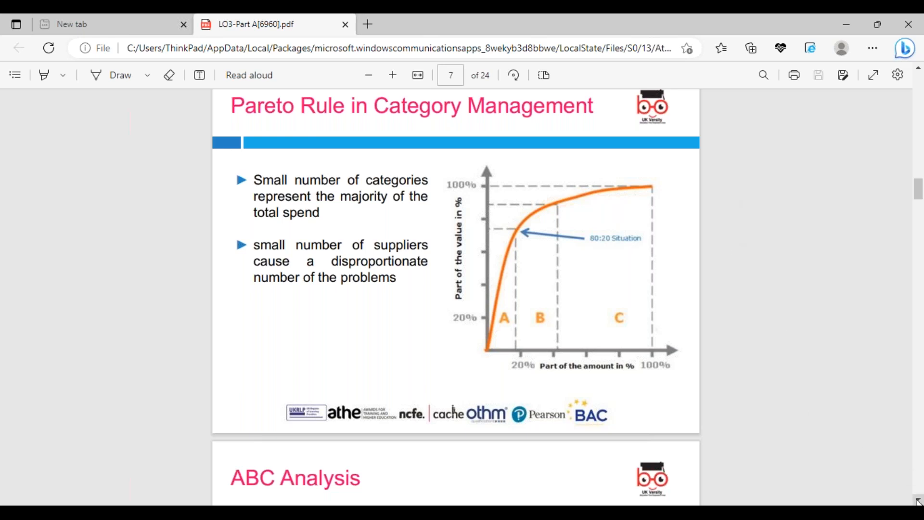
Scroll through page 8's ABC Analysis chart to the top of the Benefits slide.
scroll("down", 3)
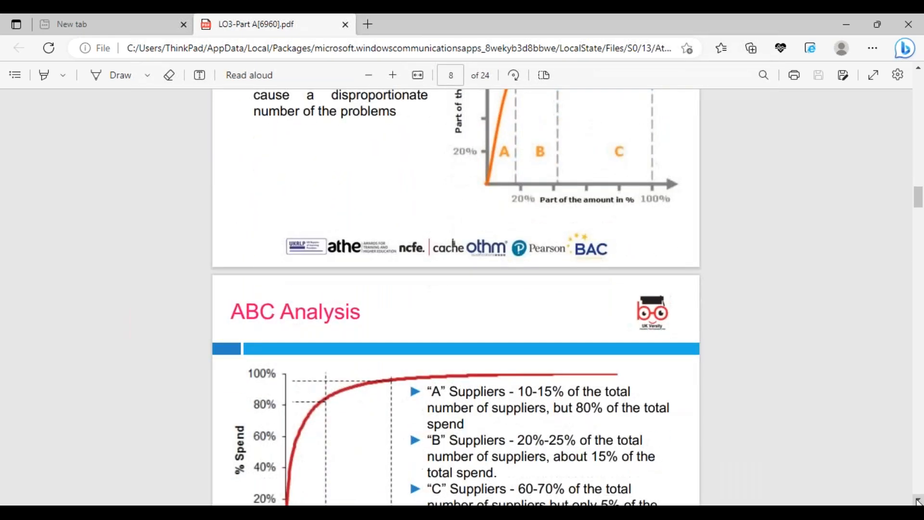
scroll("down", 3)
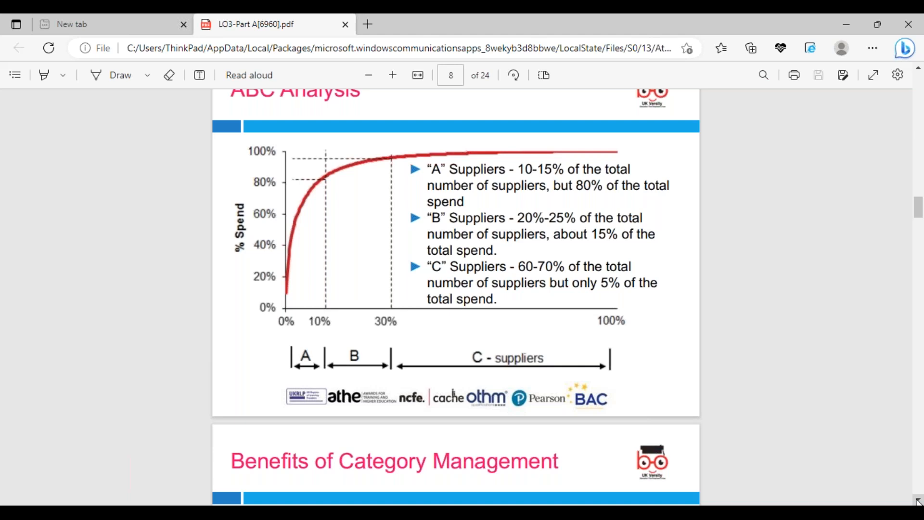
scroll("down", 3)
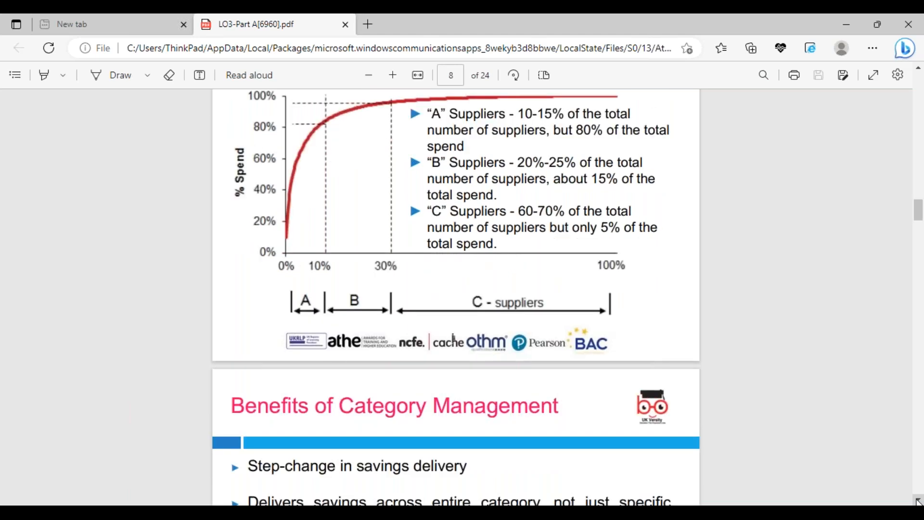
mouse_move(469, 318)
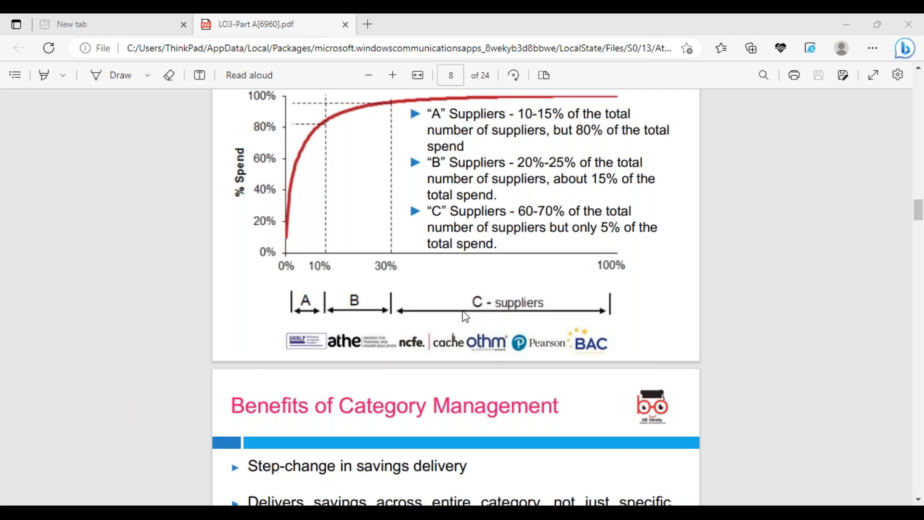
mouse_move(886, 457)
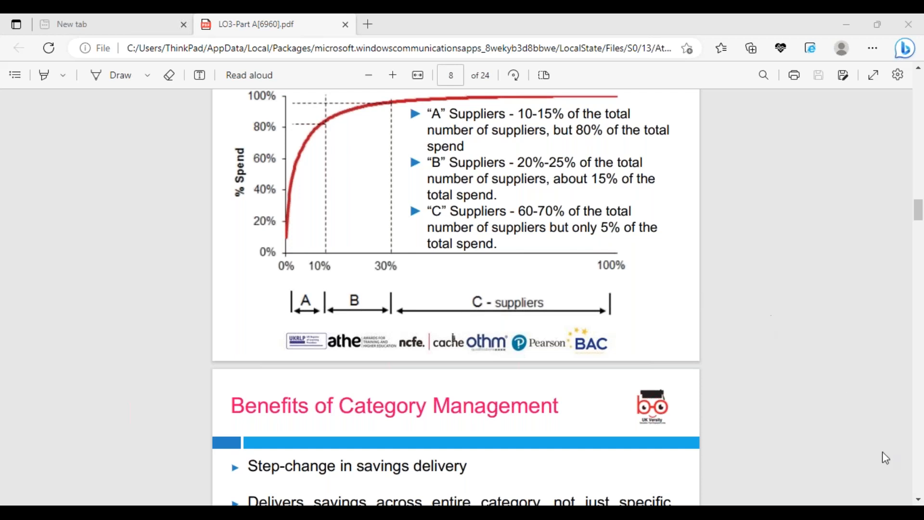
mouse_move(917, 501)
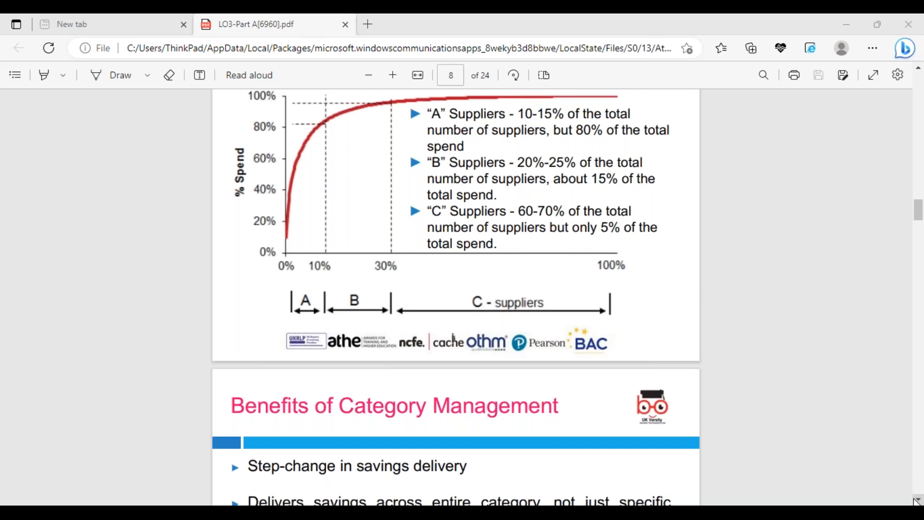
Scroll through both Benefits of Category Management slides to page 10.
scroll("down", 3)
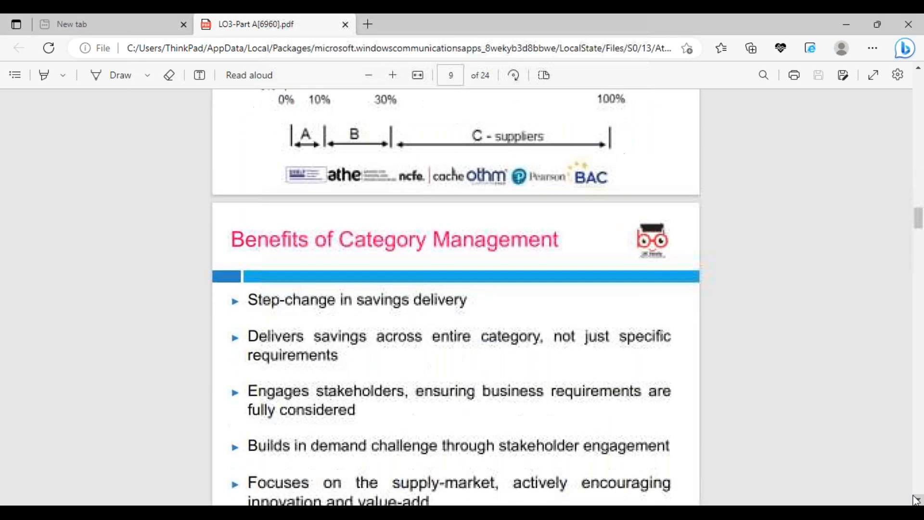
scroll("down", 3)
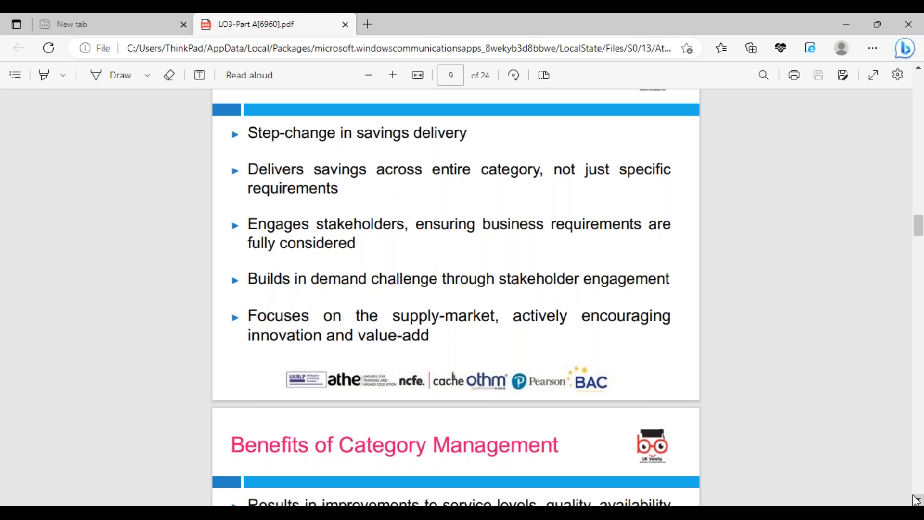
scroll("down", 3)
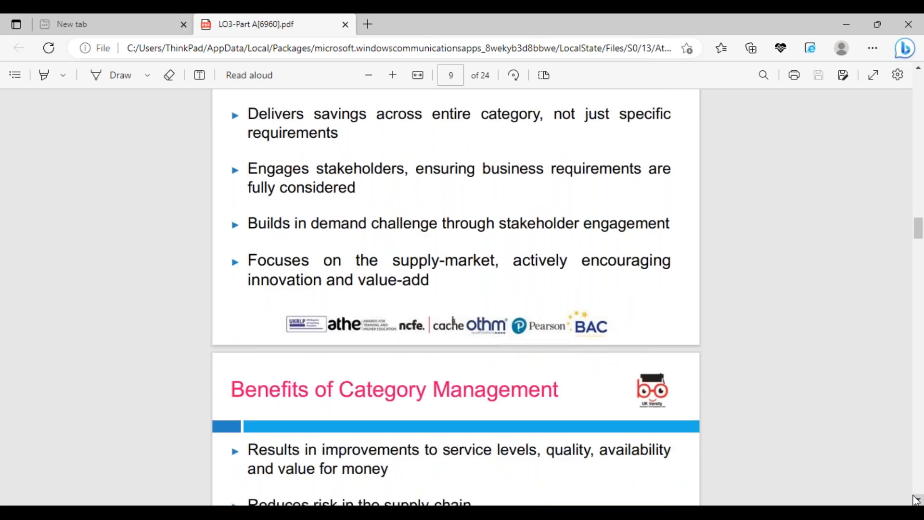
scroll("down", 3)
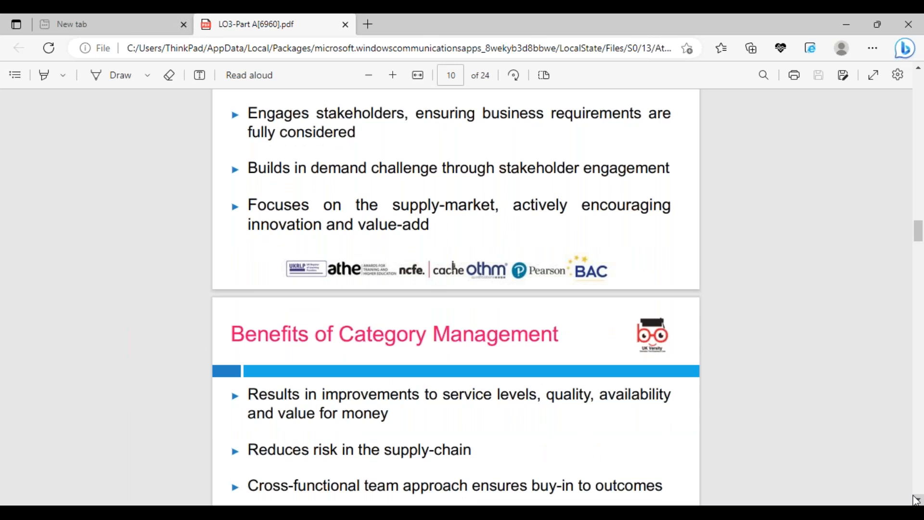
scroll("down", 3)
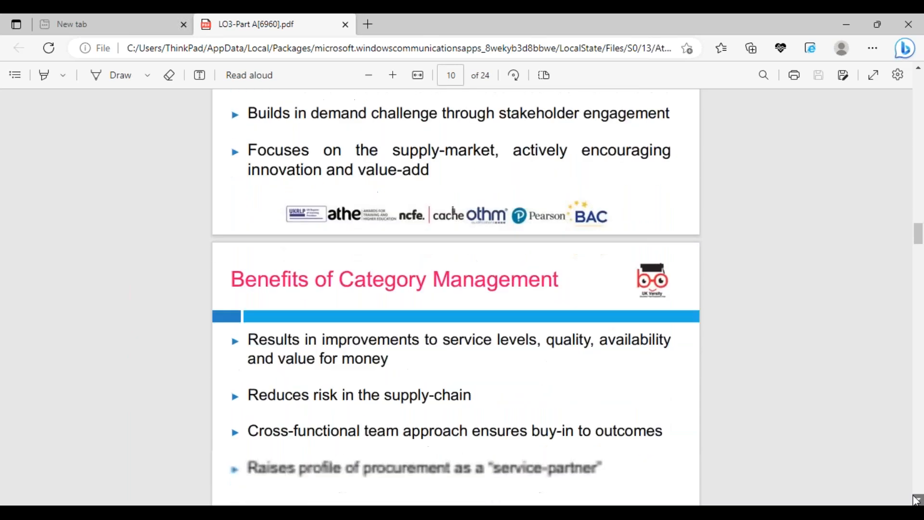
scroll("down", 3)
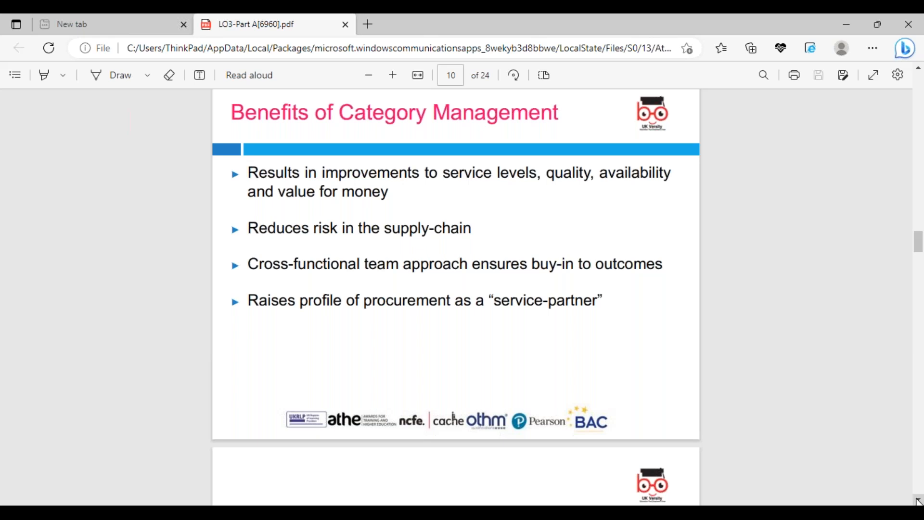
scroll("down", 3)
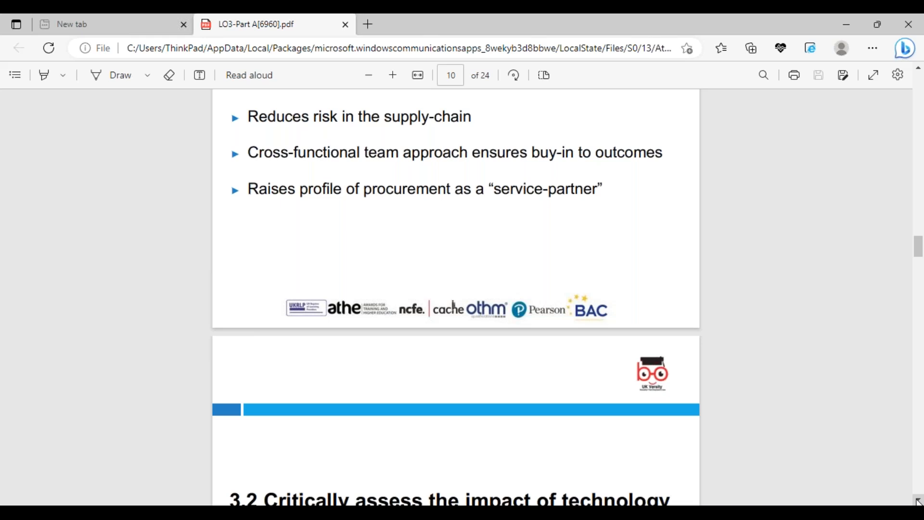
Scroll past the section 3.2 divider to the Use of Technology in Procurement slide, page 12.
scroll("down", 3)
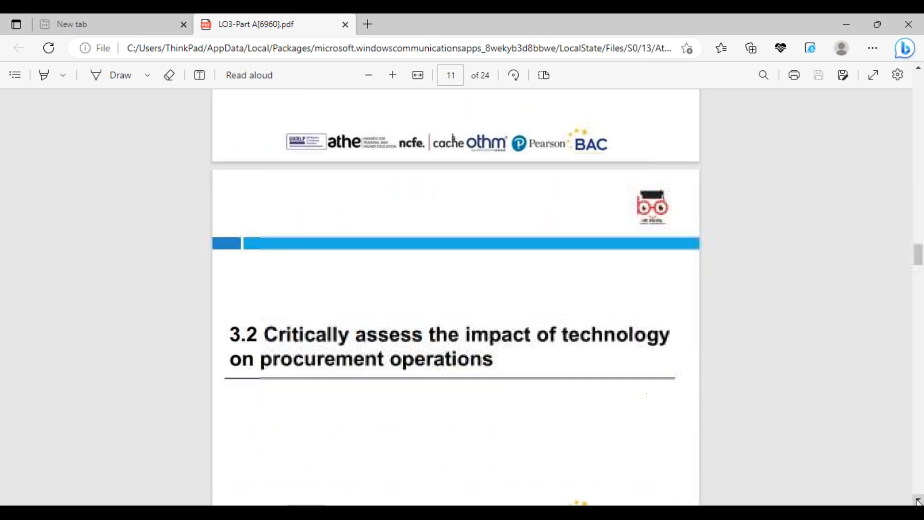
scroll("down", 3)
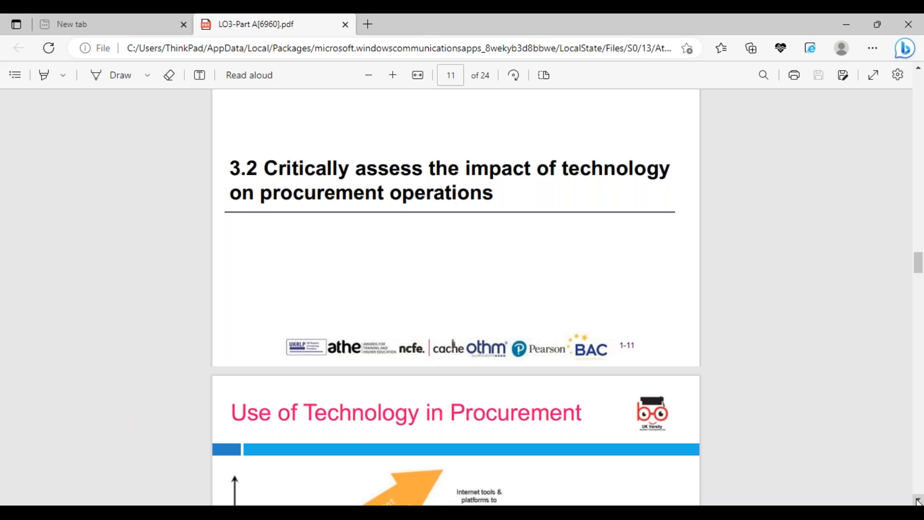
scroll("down", 3)
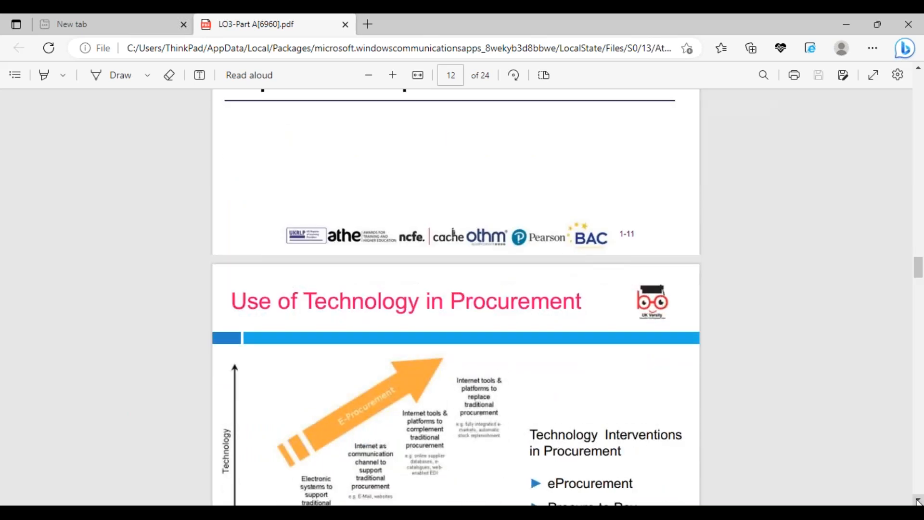
Scroll through the e-procurement diagram to the 'Your procurement will soon be automated' slide.
scroll("down", 3)
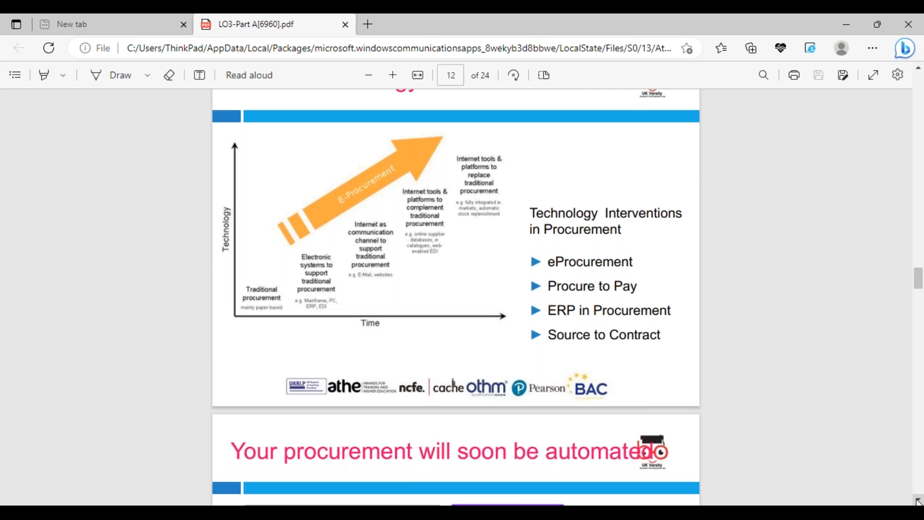
scroll("down", 3)
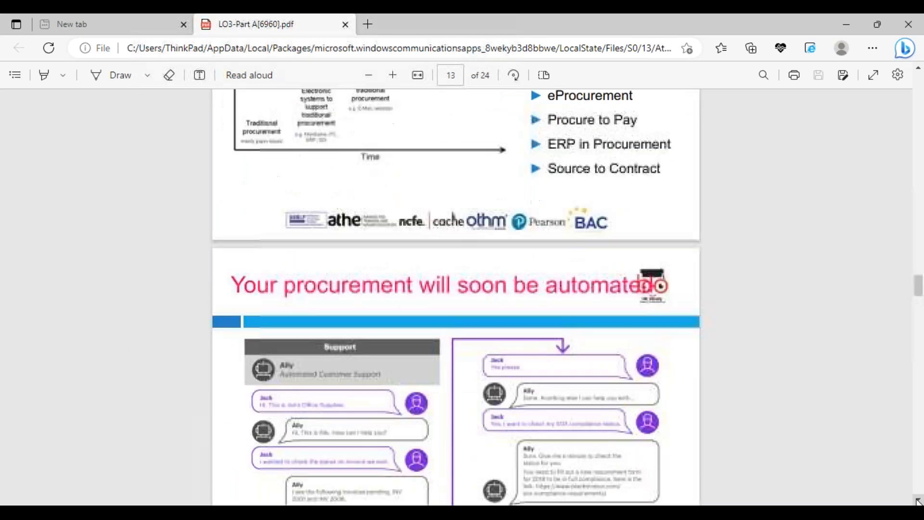
Scroll past the chatbot conversation to the Procure to Pay Cycle definitions on page 14.
scroll("down", 3)
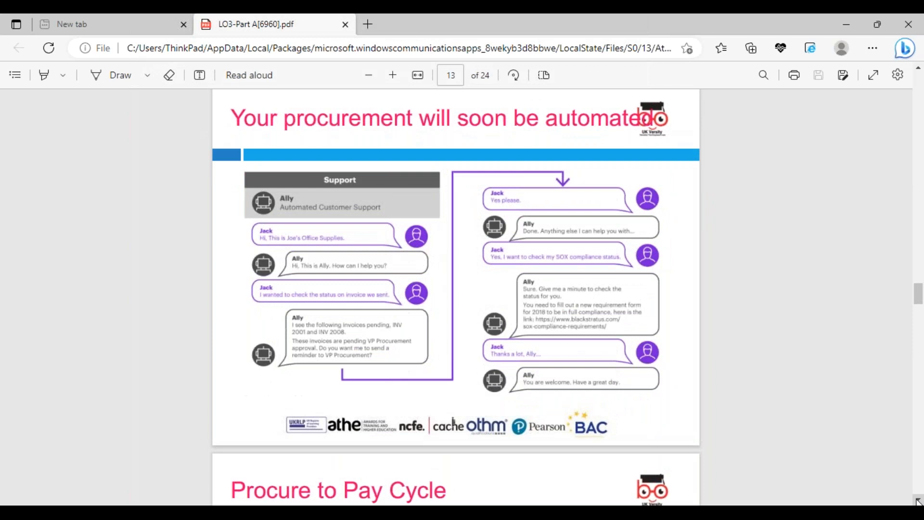
scroll("down", 3)
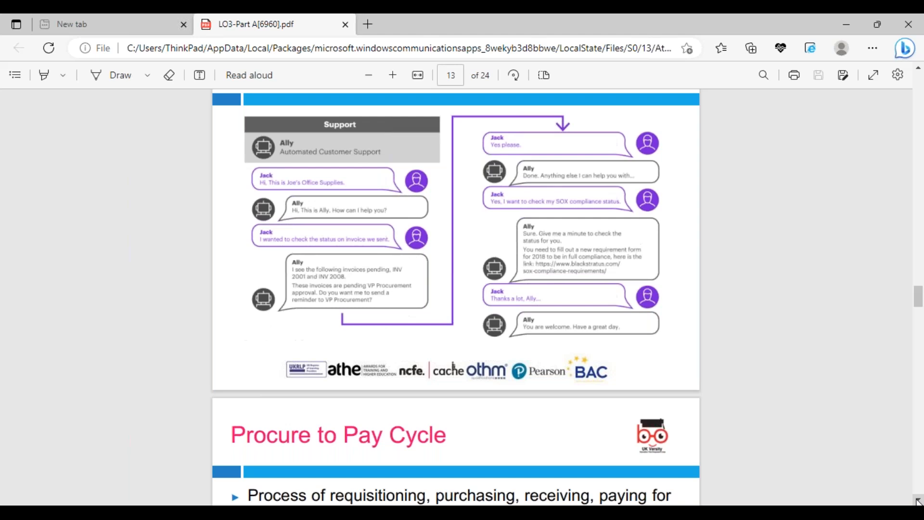
scroll("down", 3)
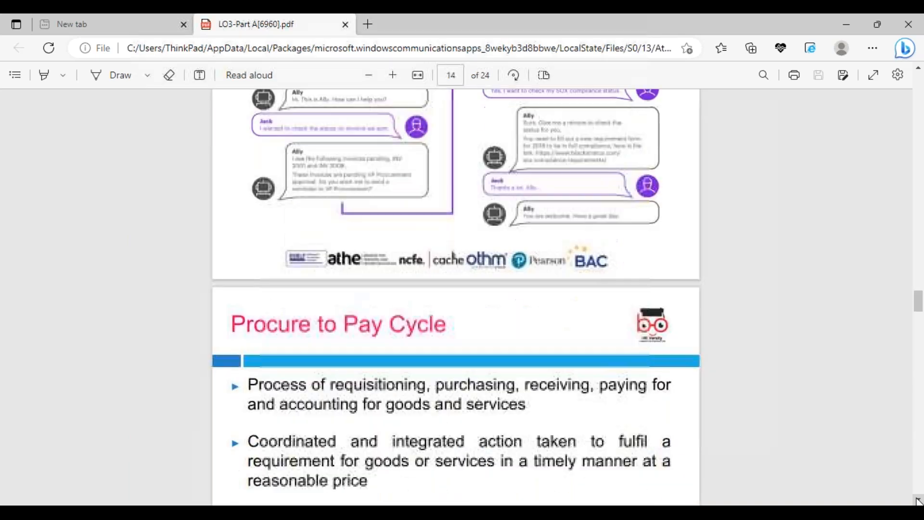
Scroll through the Procure to Pay bullets until the seven-step graphic on page 15 appears.
scroll("down", 3)
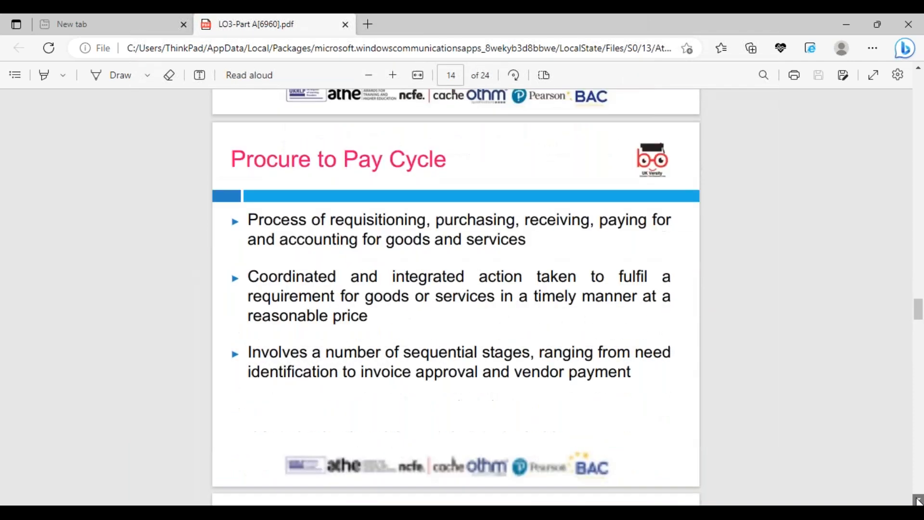
scroll("down", 3)
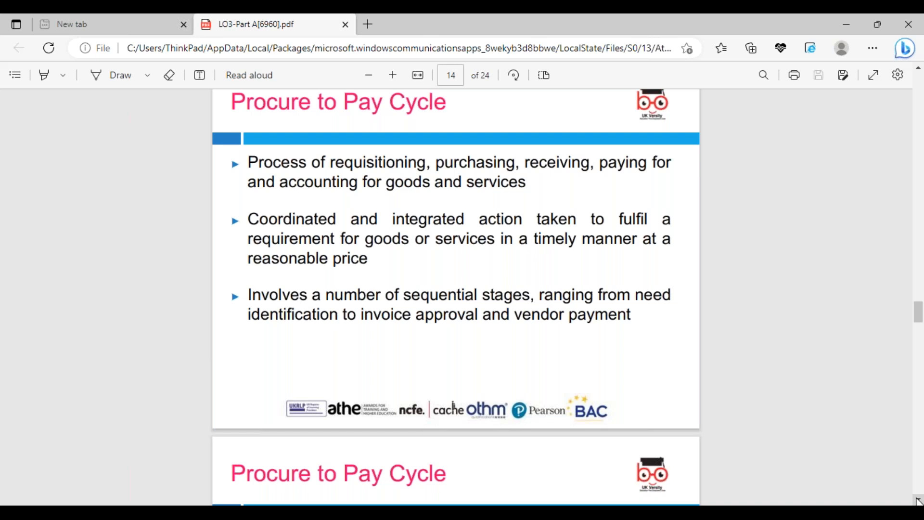
scroll("down", 3)
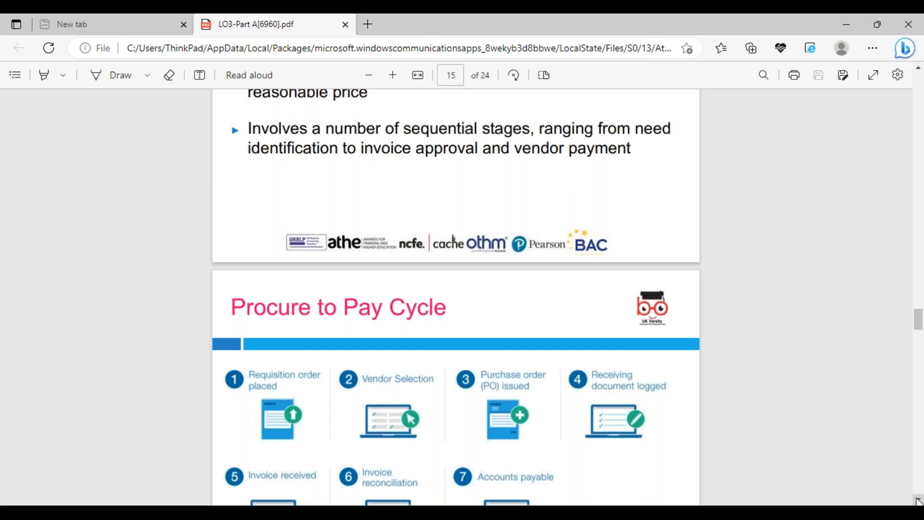
Scroll past the seven-step diagram to the ERP Overview module wheel on page 16.
scroll("down", 3)
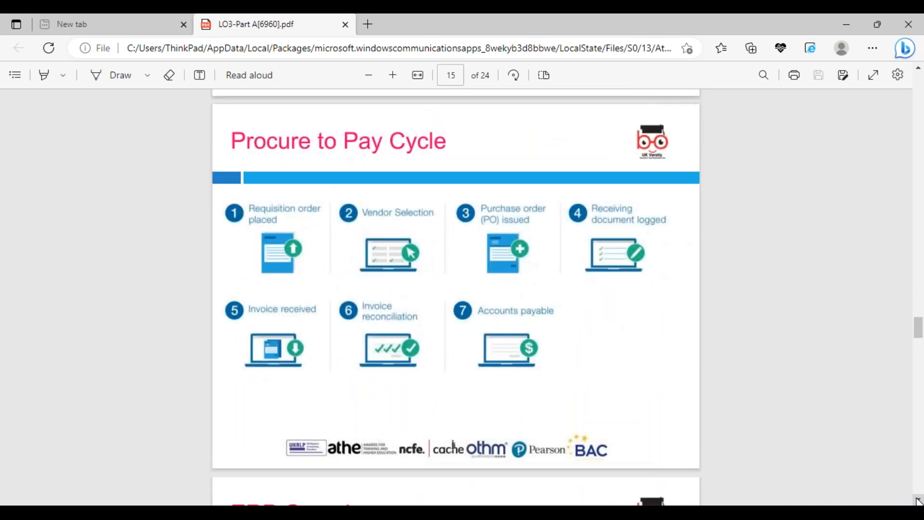
scroll("down", 3)
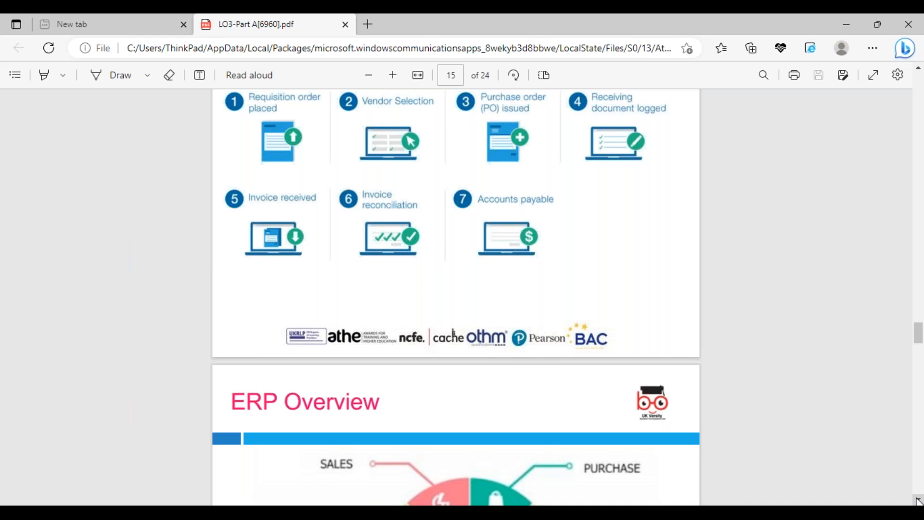
scroll("down", 3)
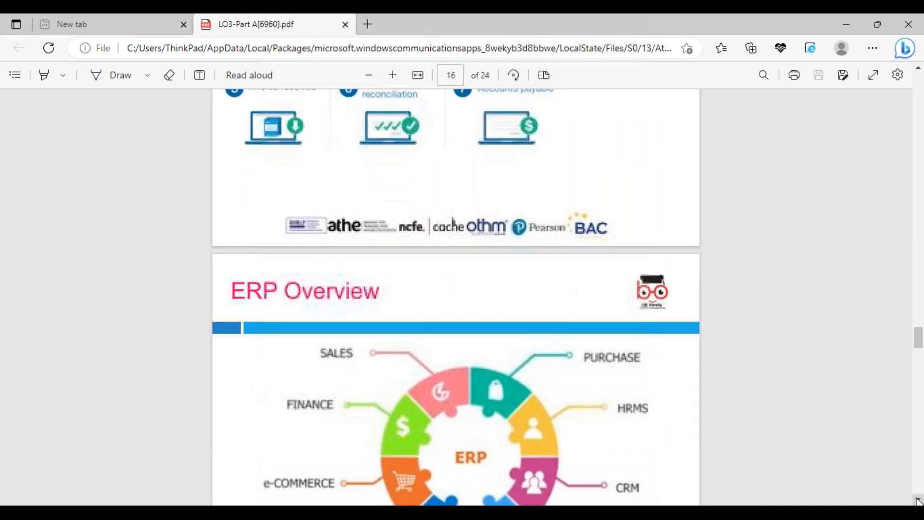
Scroll past the ERP Overview wheel to the ERP Procurement Cycle diagram on page 17.
scroll("down", 3)
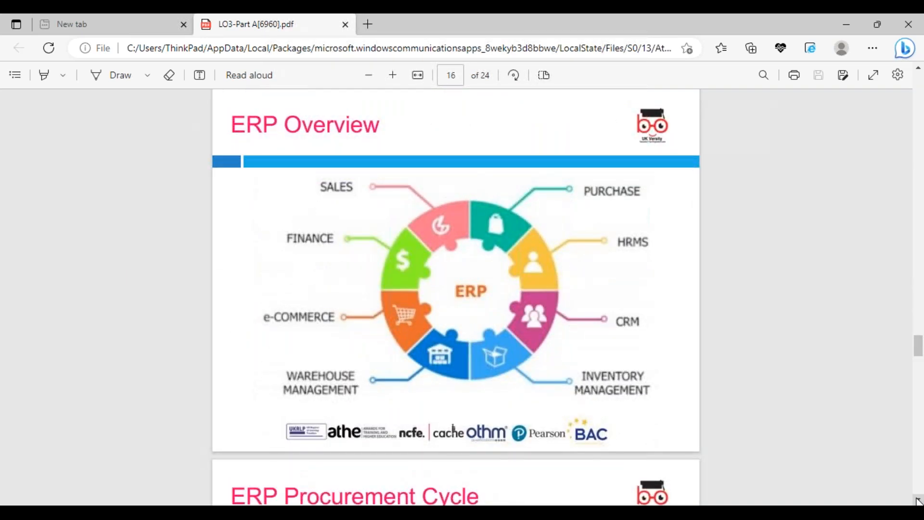
scroll("down", 3)
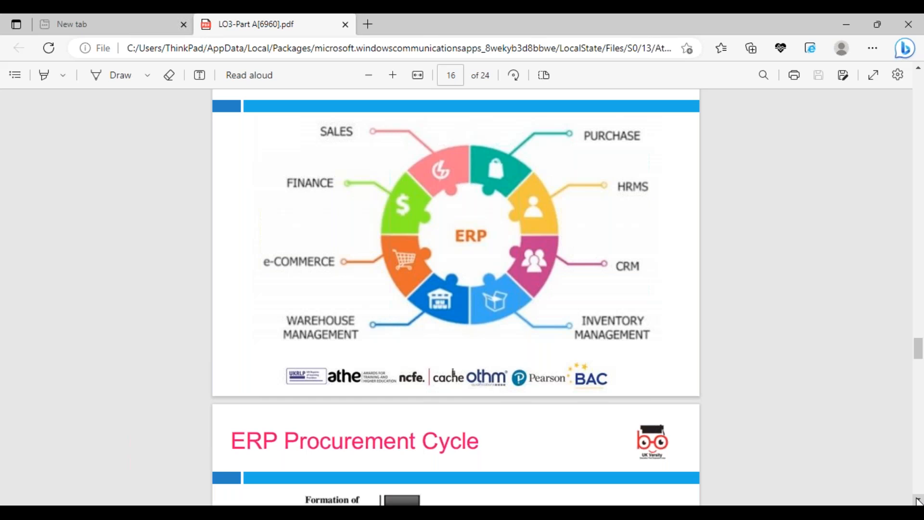
scroll("down", 3)
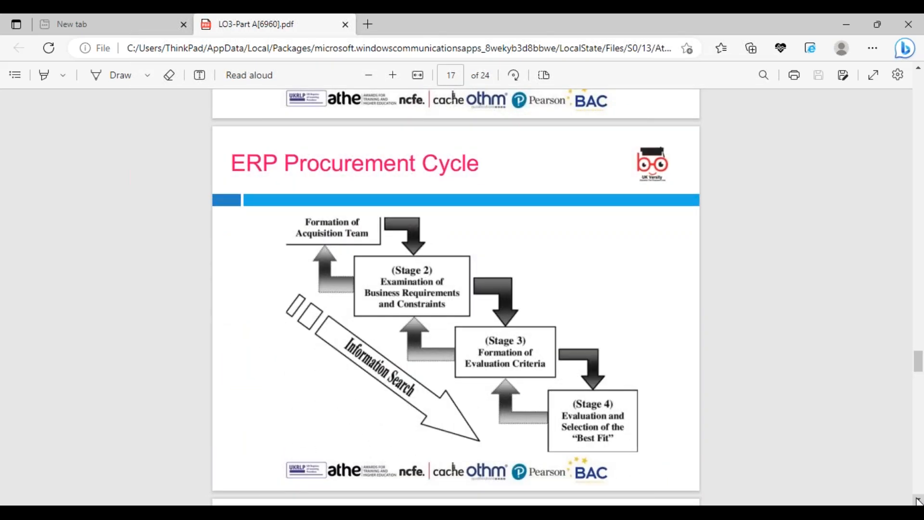
Scroll until the Source to Contract slide and its three bullets fill page 18.
scroll("down", 3)
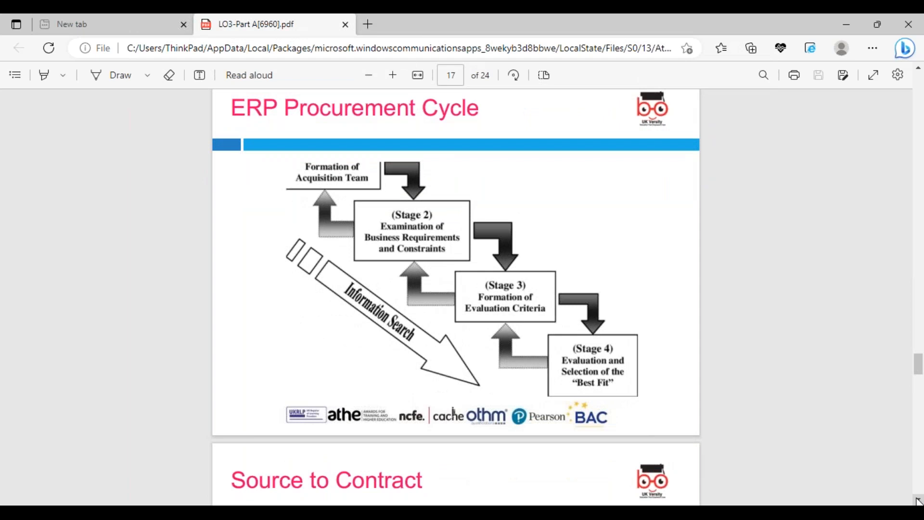
scroll("down", 3)
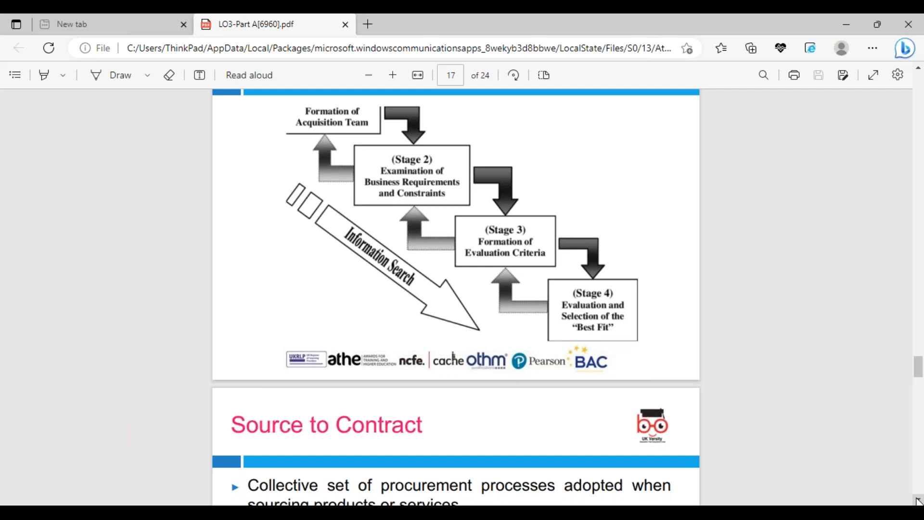
scroll("down", 3)
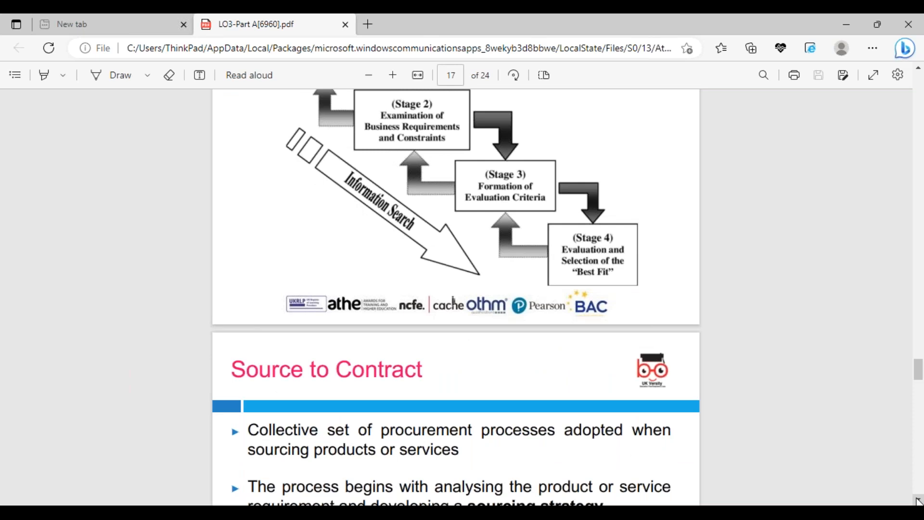
scroll("down", 3)
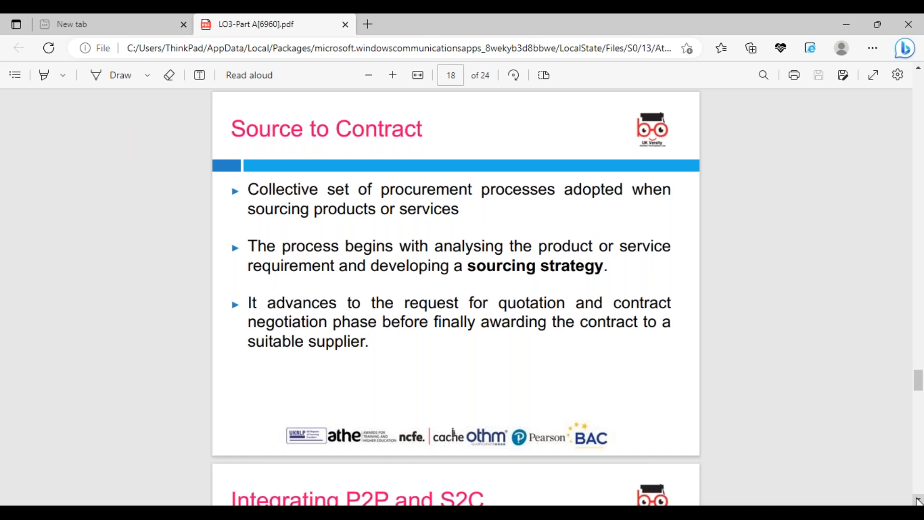
Scroll past the Integrating P2P and S2C diagram to the procurement enablers slide on page 20.
scroll("down", 3)
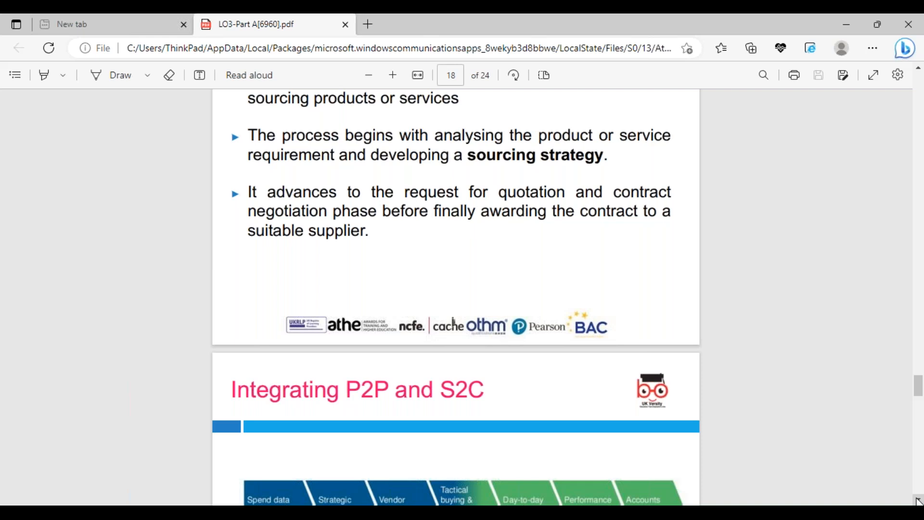
scroll("down", 3)
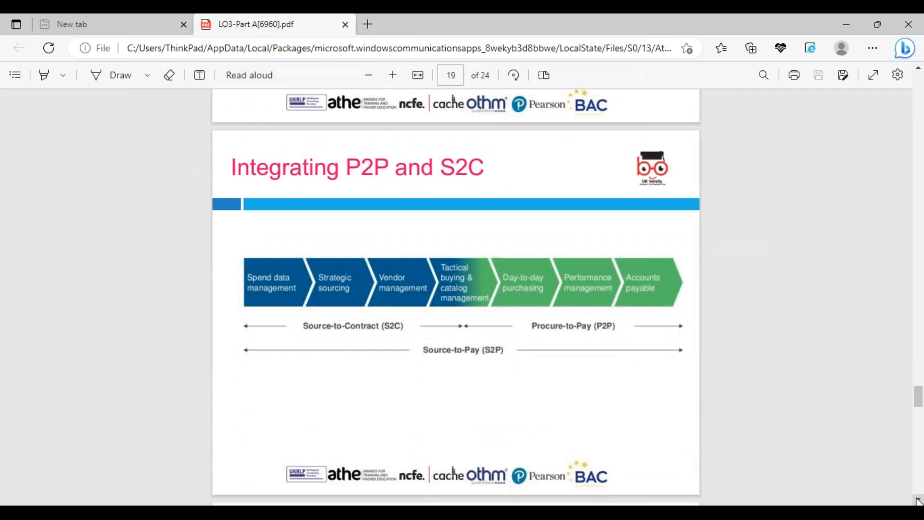
scroll("down", 3)
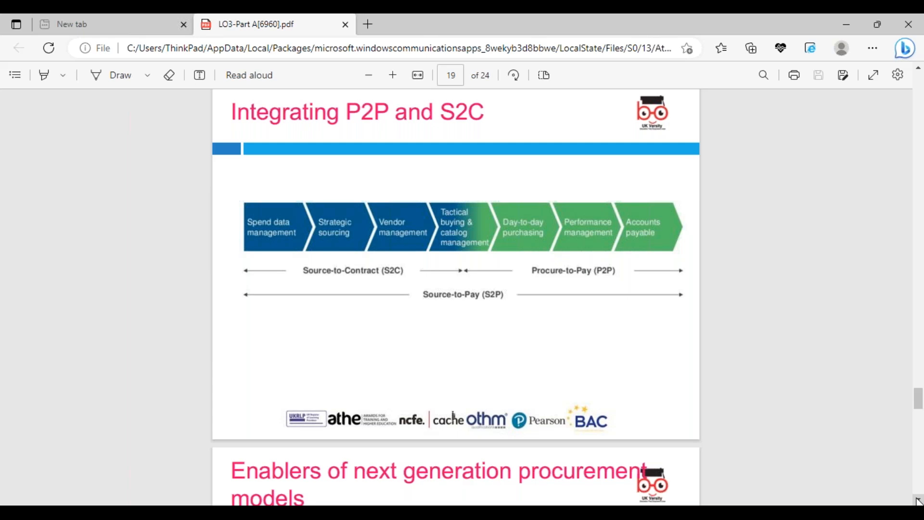
scroll("down", 3)
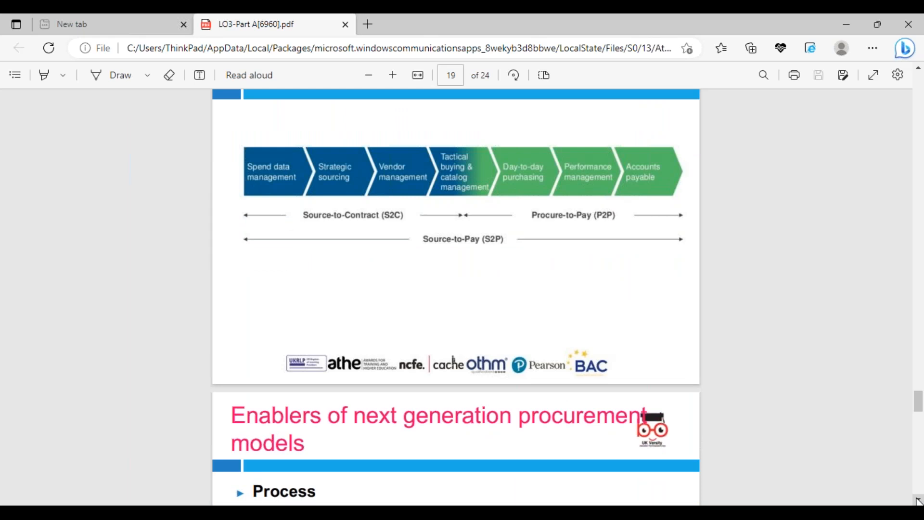
scroll("down", 3)
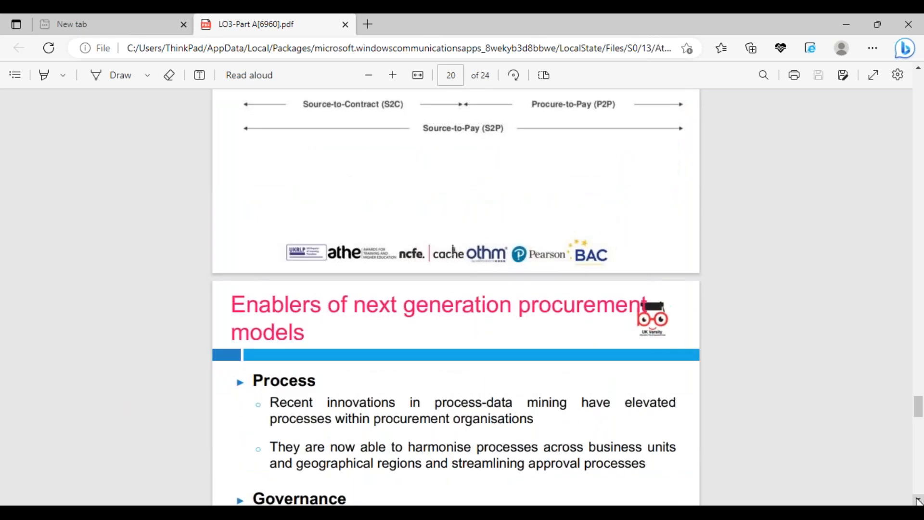
Read down through Process and Governance until the Organisation slide on page 21 appears.
scroll("down", 3)
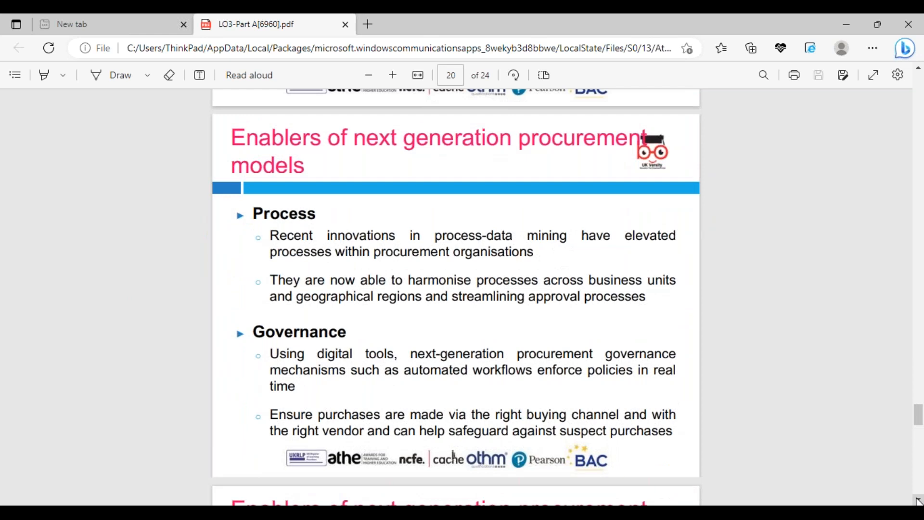
scroll("down", 3)
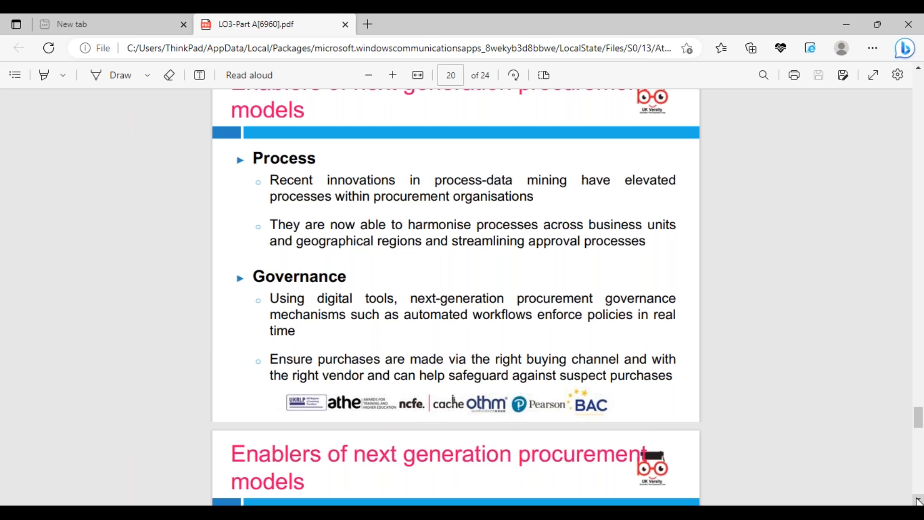
scroll("down", 3)
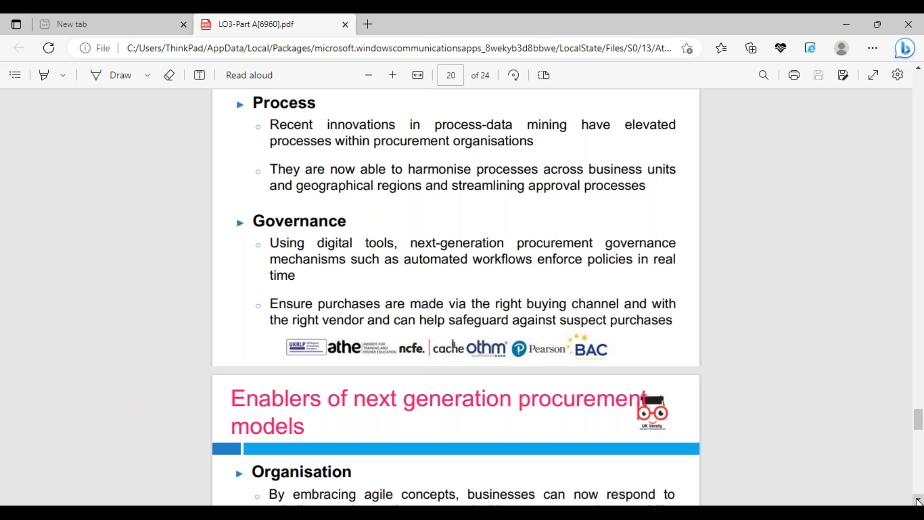
scroll("down", 3)
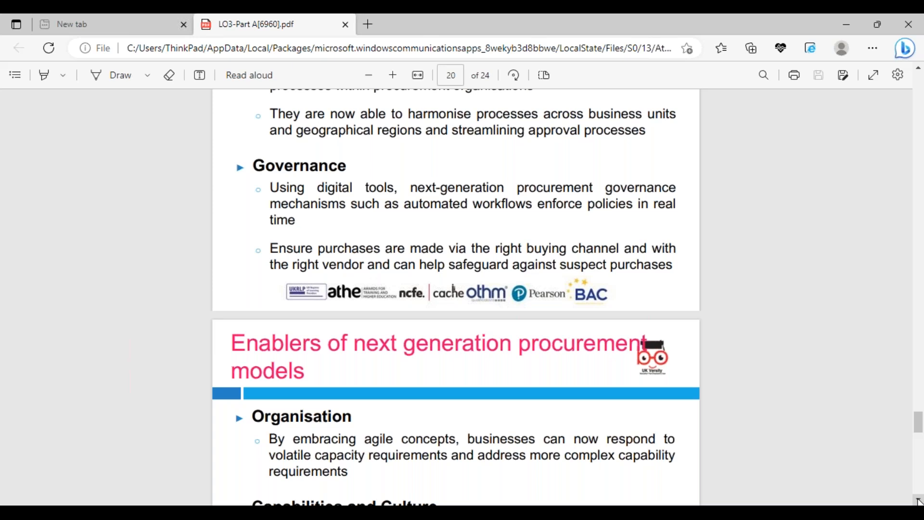
scroll("down", 3)
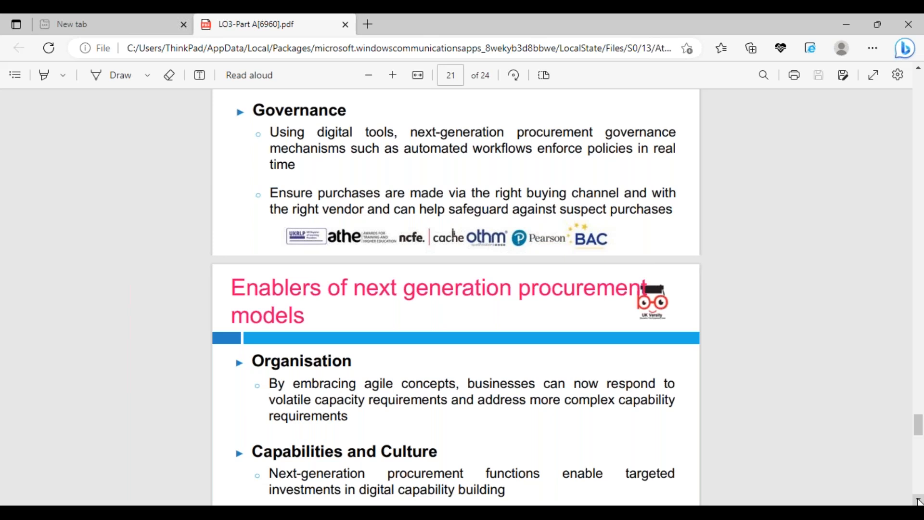
Read down through Organisation and Capabilities and Culture to the Digital slide on page 22.
scroll("down", 3)
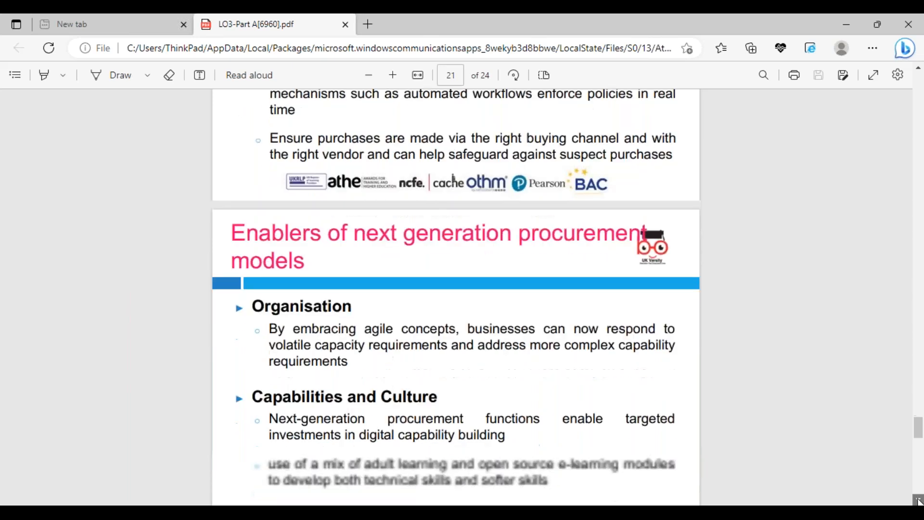
scroll("down", 3)
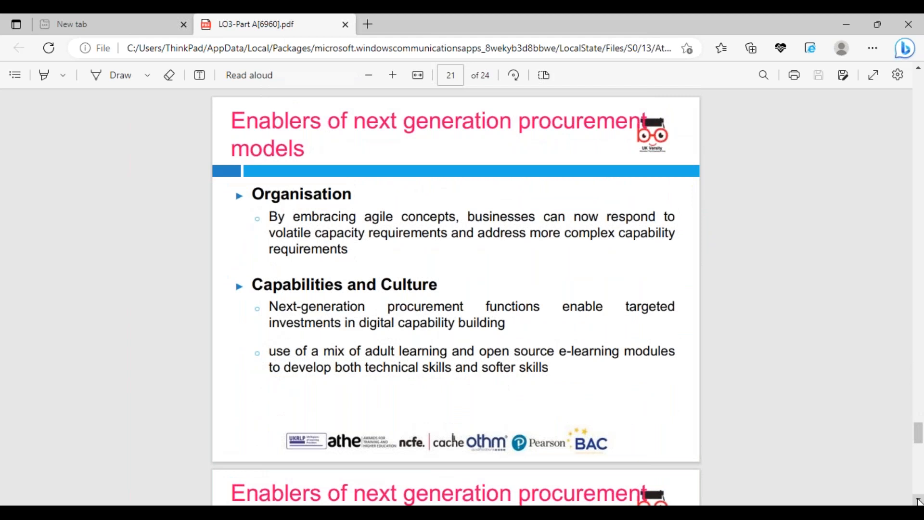
scroll("down", 3)
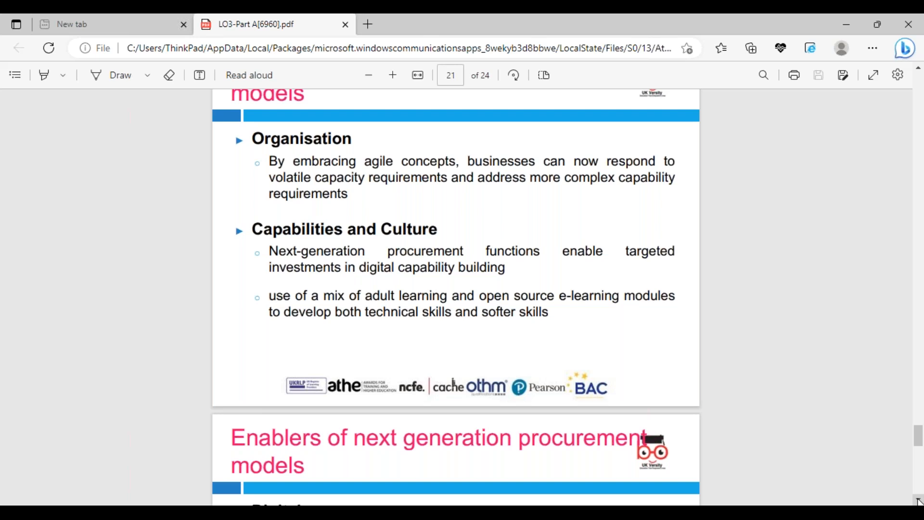
scroll("down", 3)
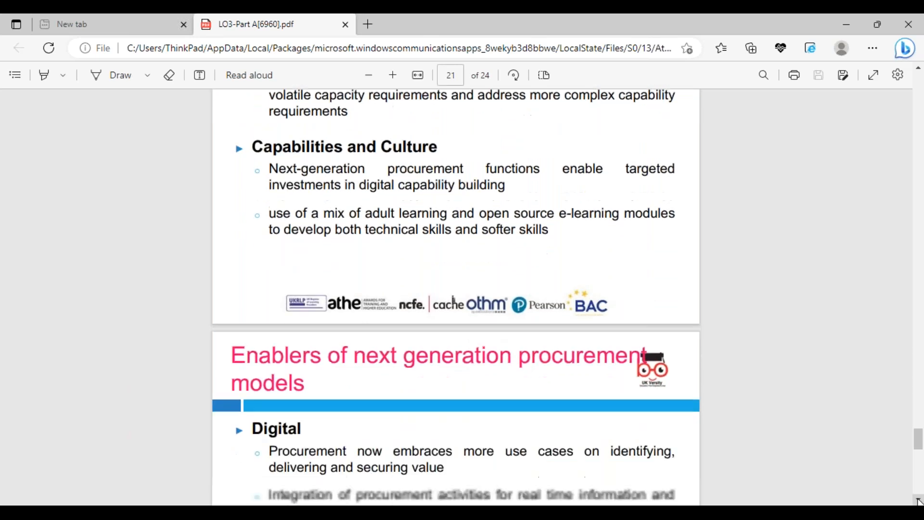
scroll("down", 3)
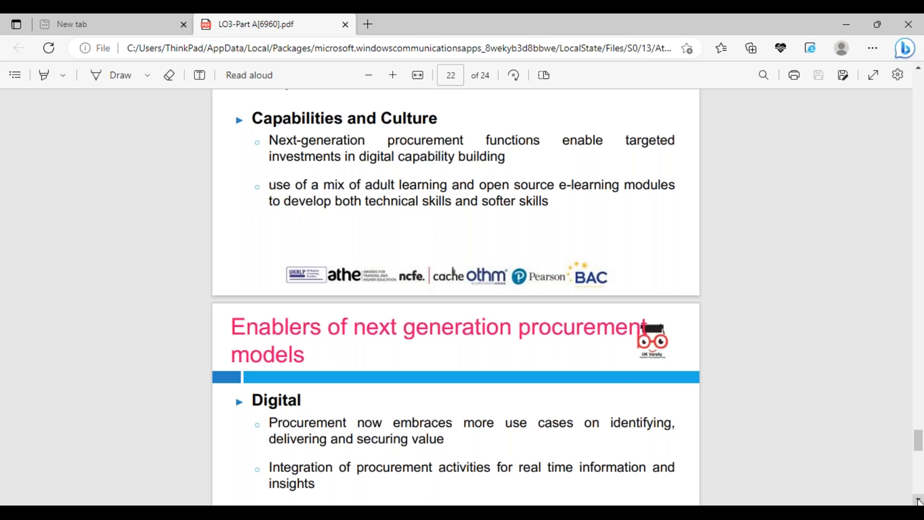
Read through Digital and Data and Analytics to the 'That's all for today' slide, page 23.
scroll("down", 3)
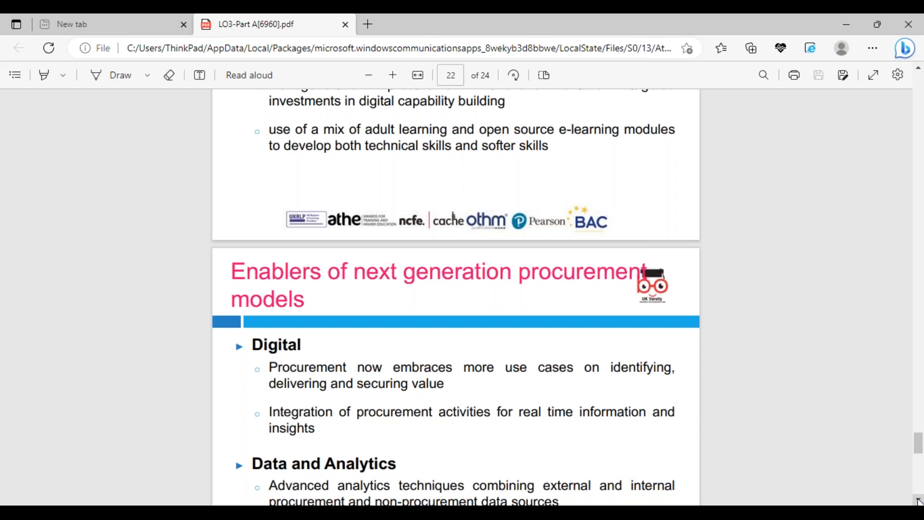
scroll("down", 3)
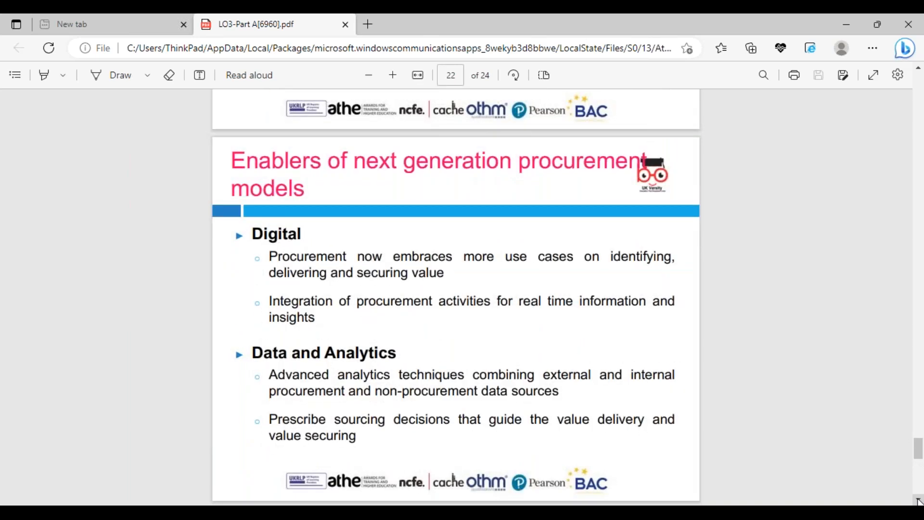
scroll("down", 3)
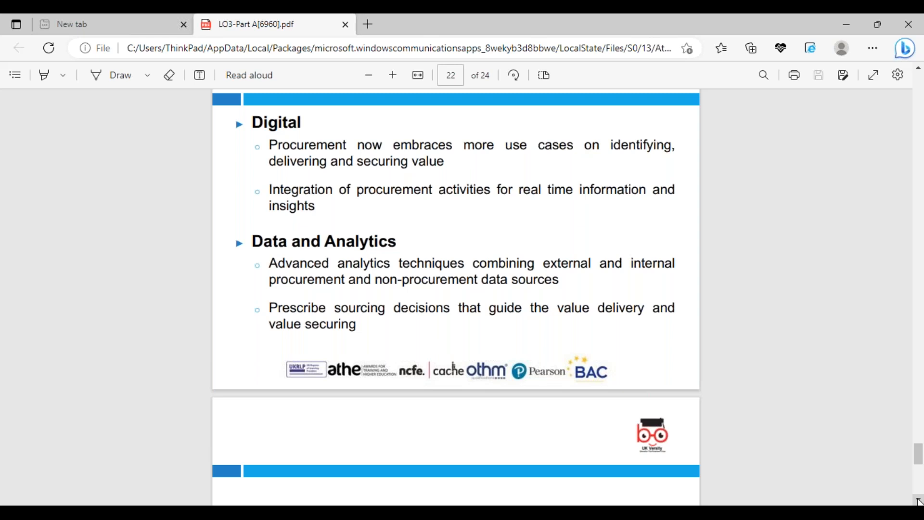
scroll("down", 3)
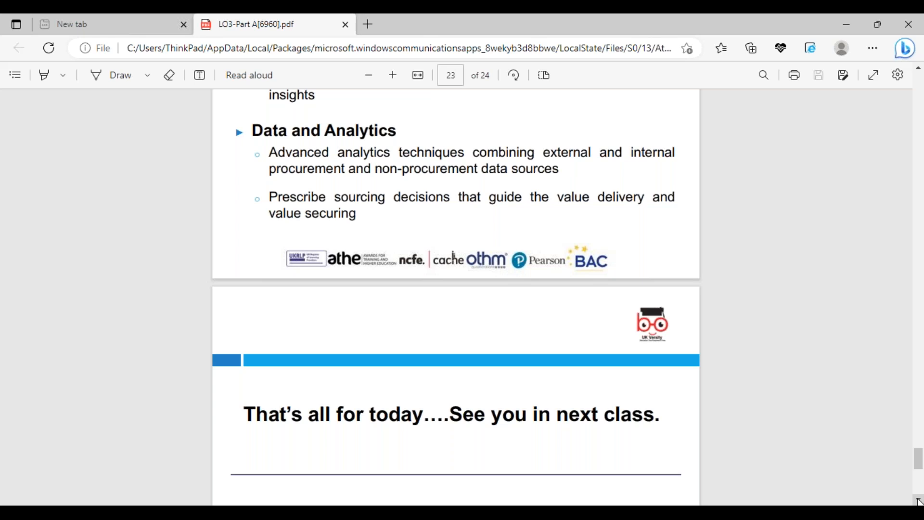
Scroll until the full 'Thank you for your patience' slide shows, with the credits page beginning below.
scroll("down", 3)
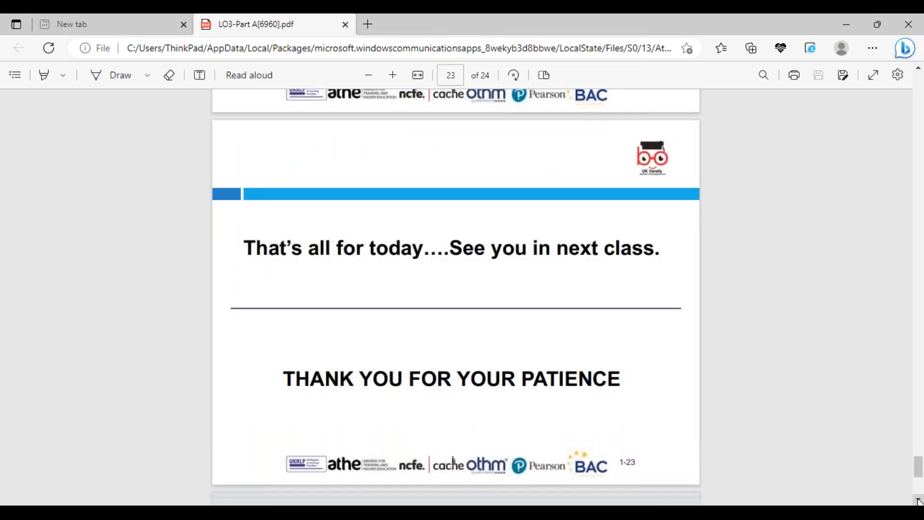
scroll("down", 3)
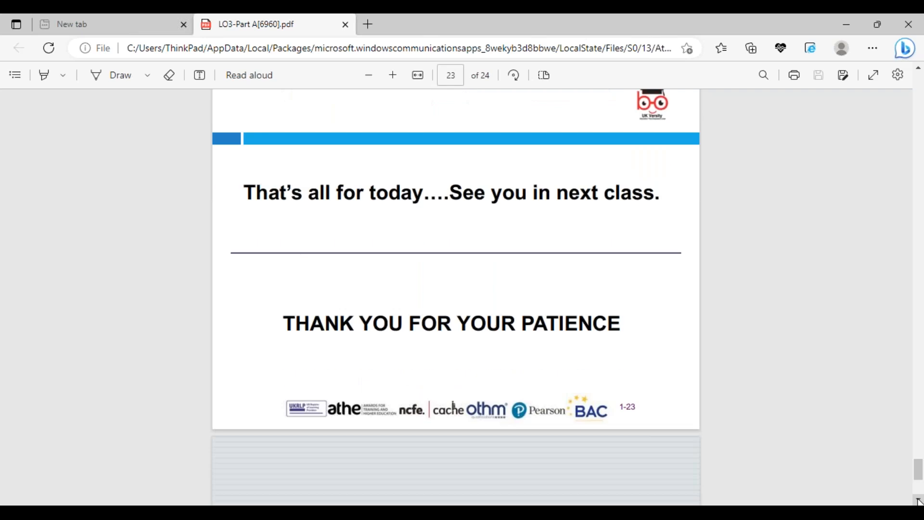
scroll("down", 3)
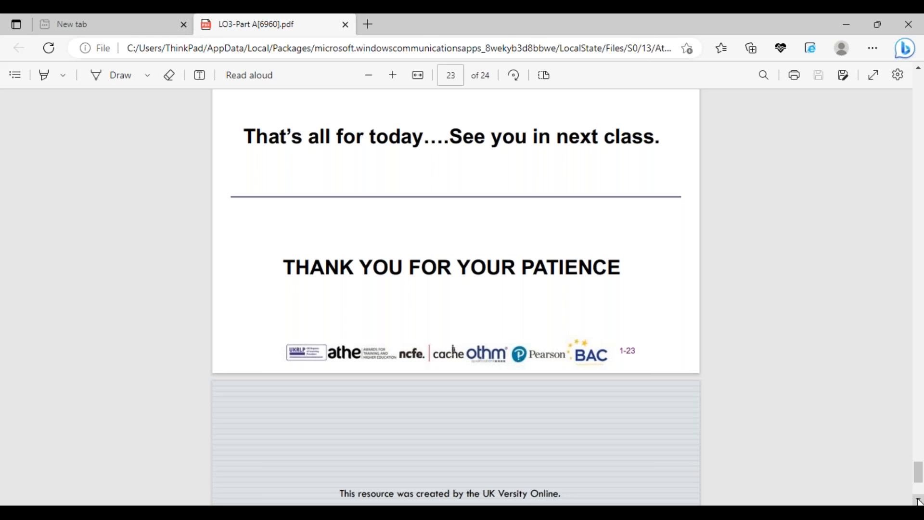
mouse_move(806, 419)
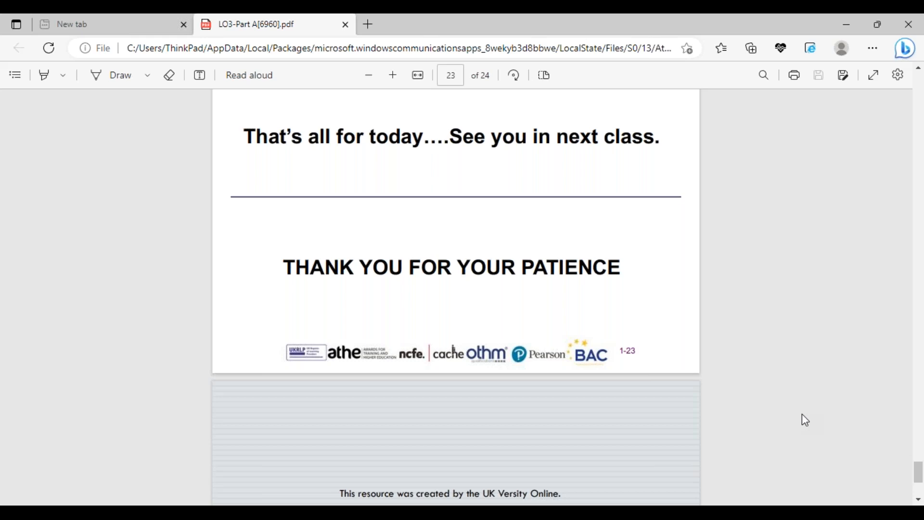
mouse_move(473, 158)
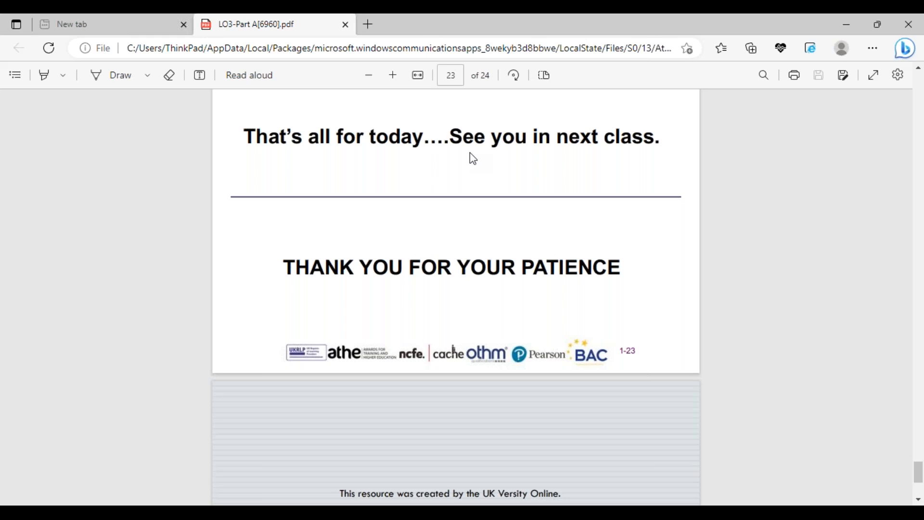
mouse_move(416, 18)
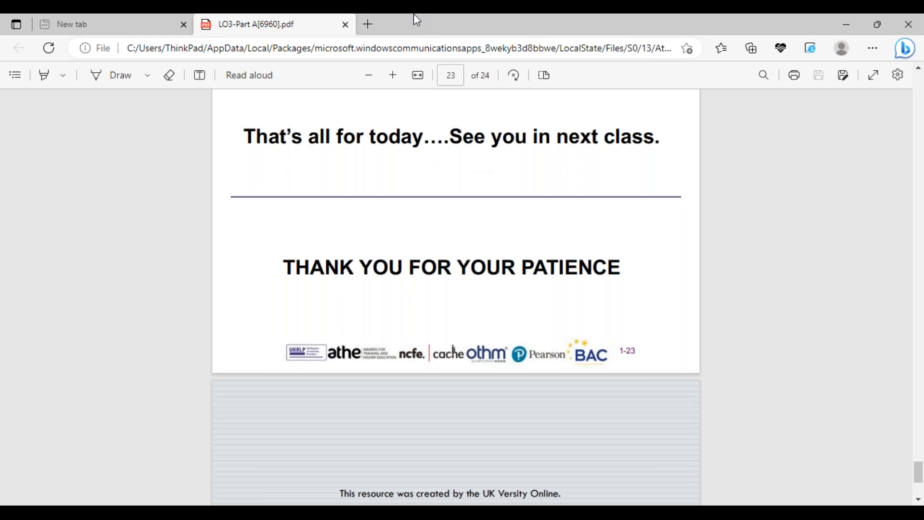